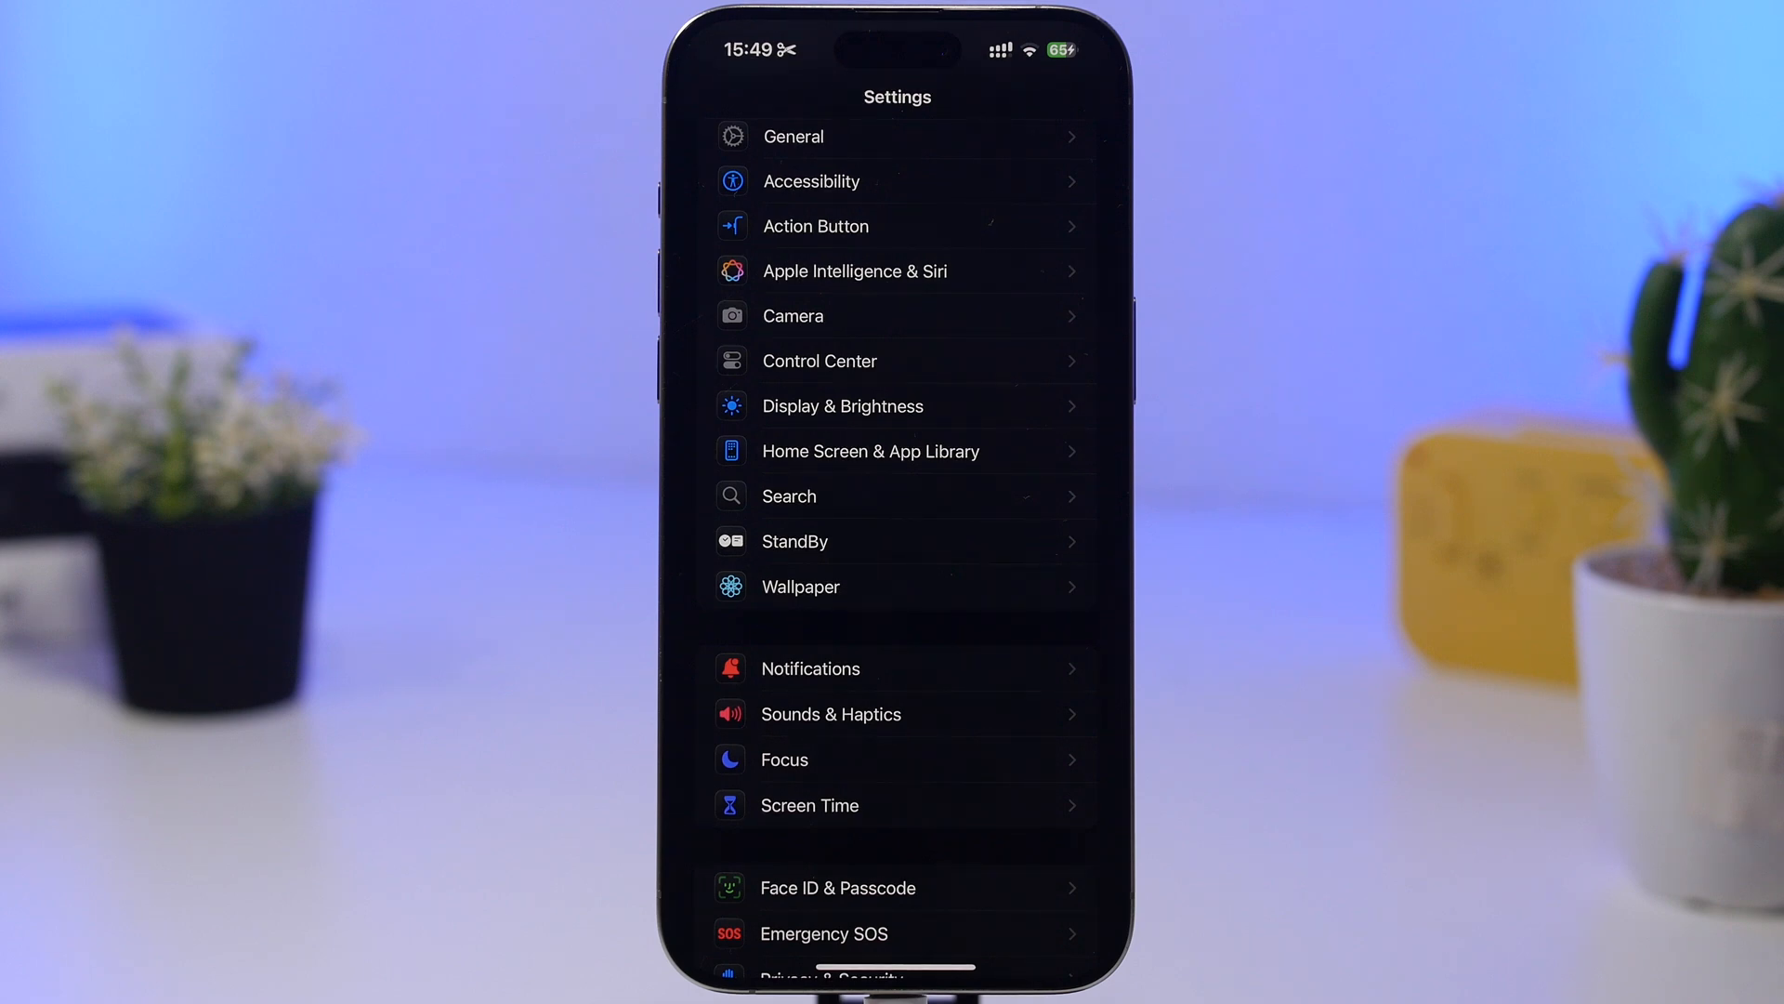
Go into General to reach the Software Update entry.
click(794, 135)
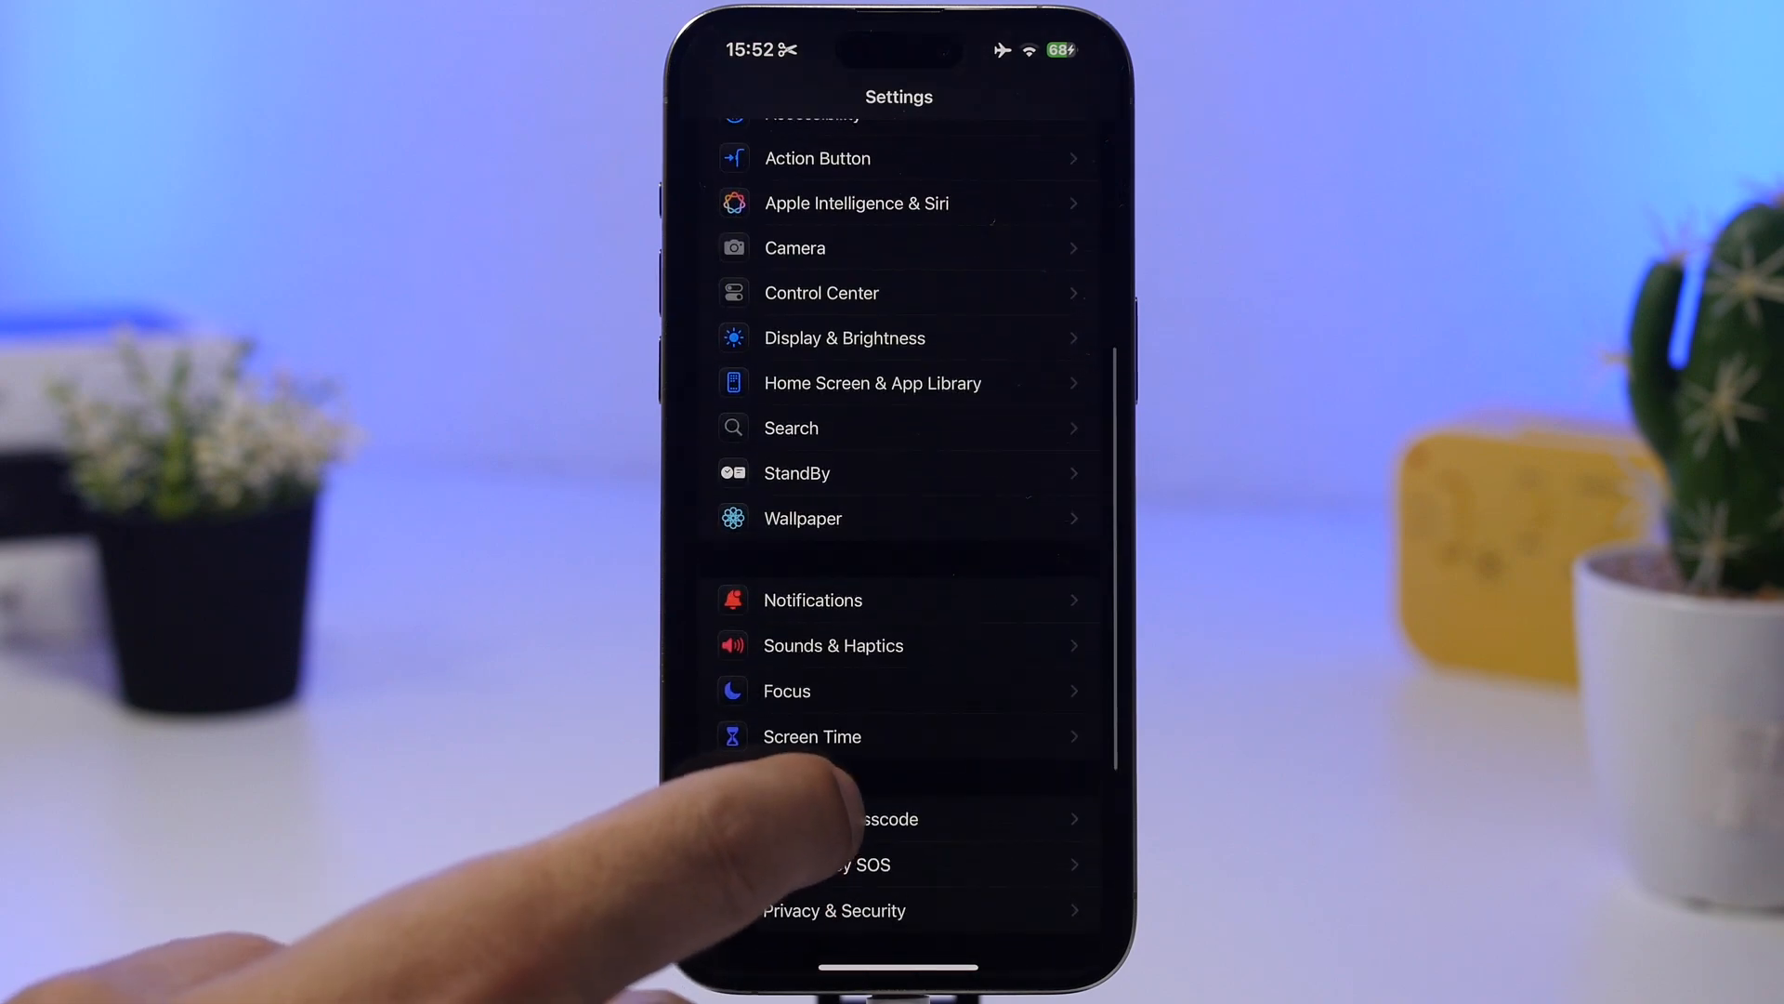
click(855, 202)
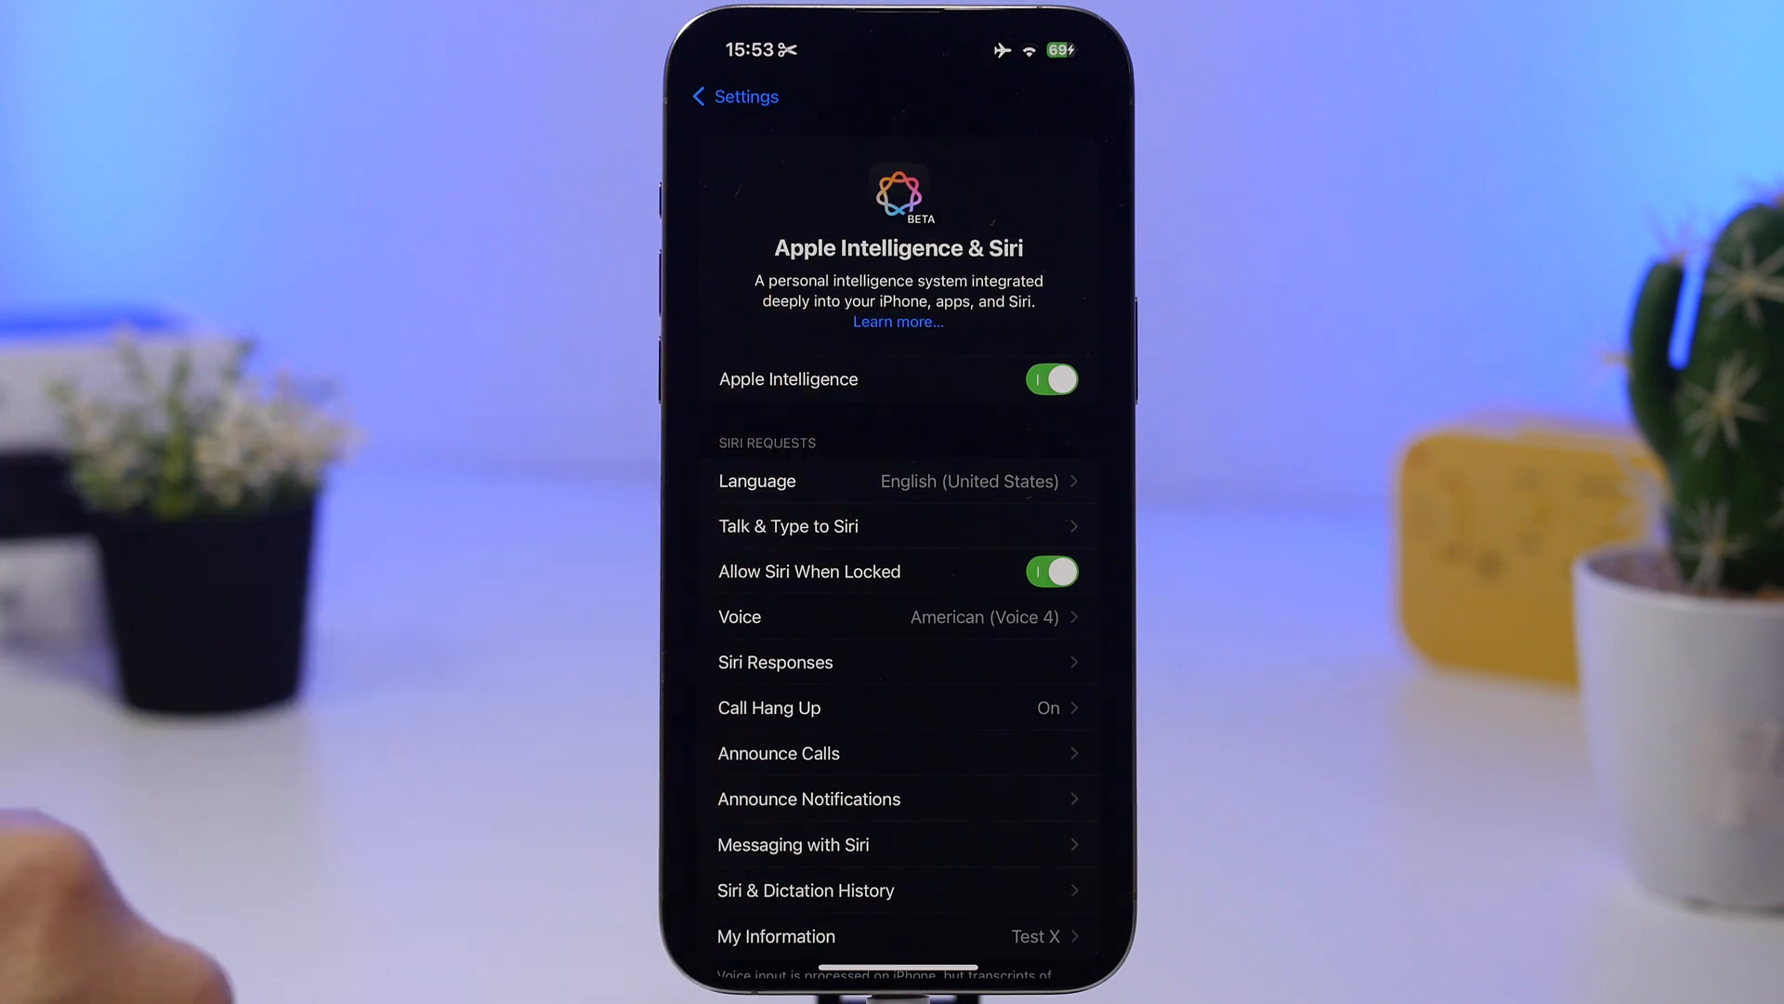
click(734, 95)
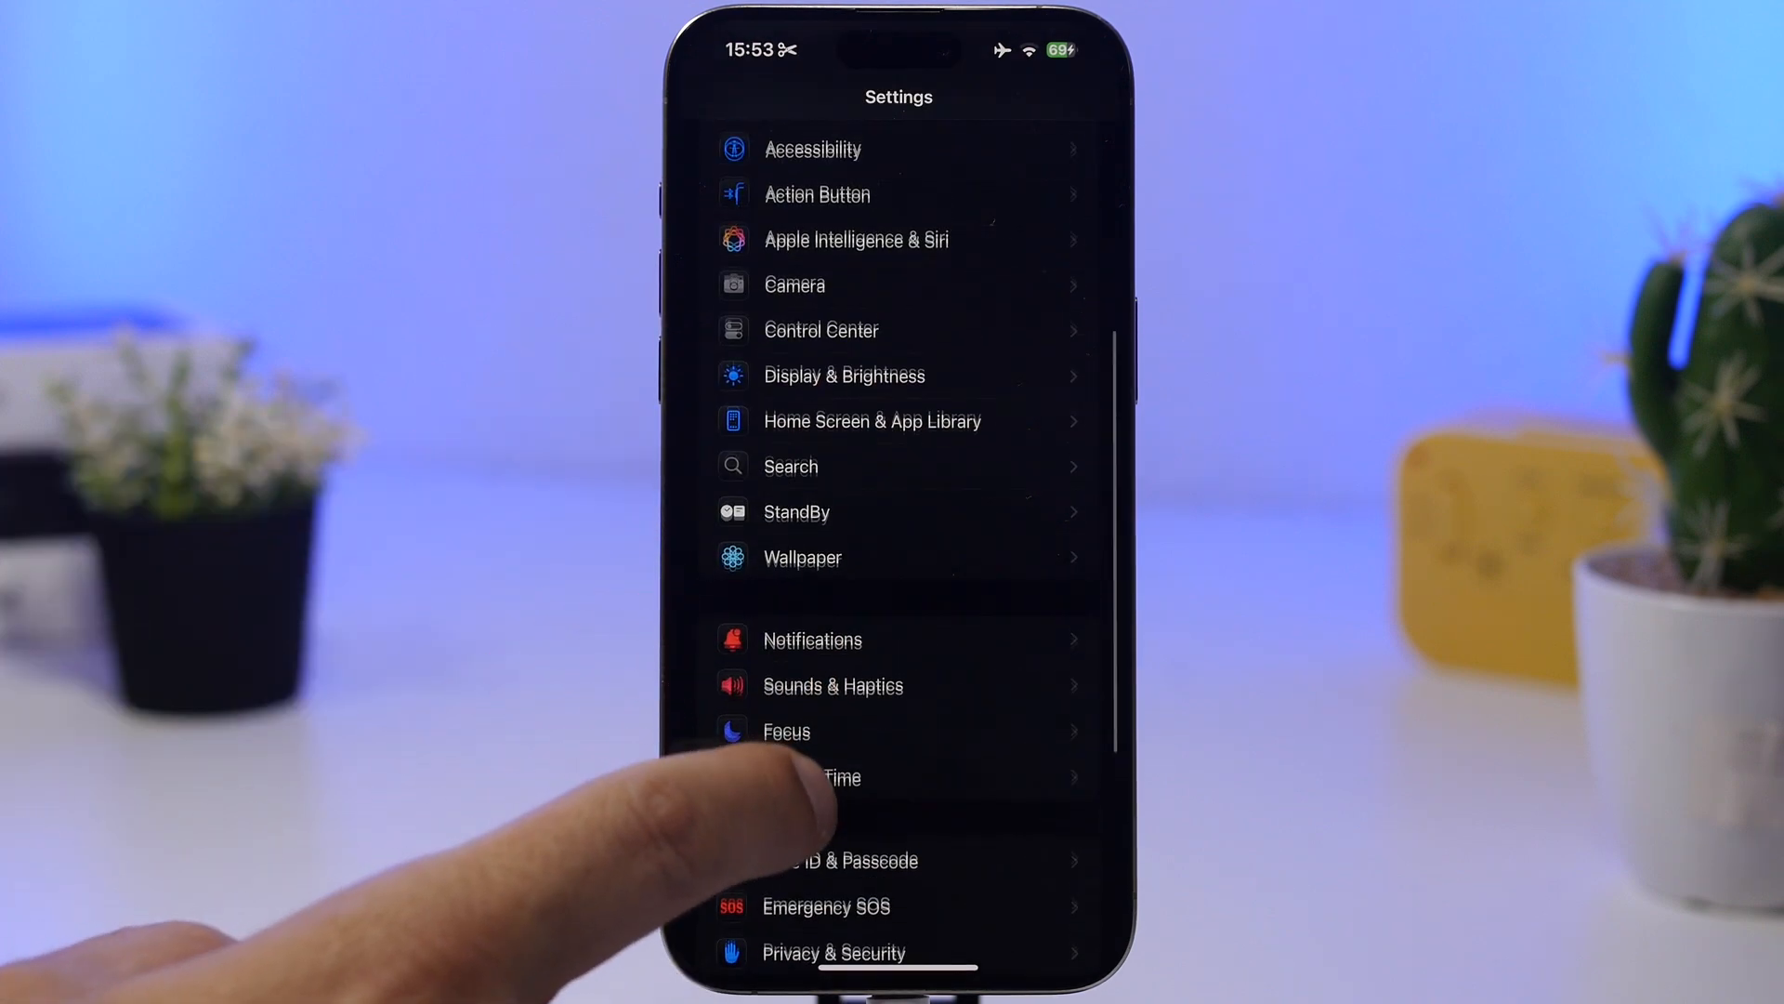
In Accessibility, scroll to the Speech section and reach Vocal Shortcuts (switched off).
click(812, 148)
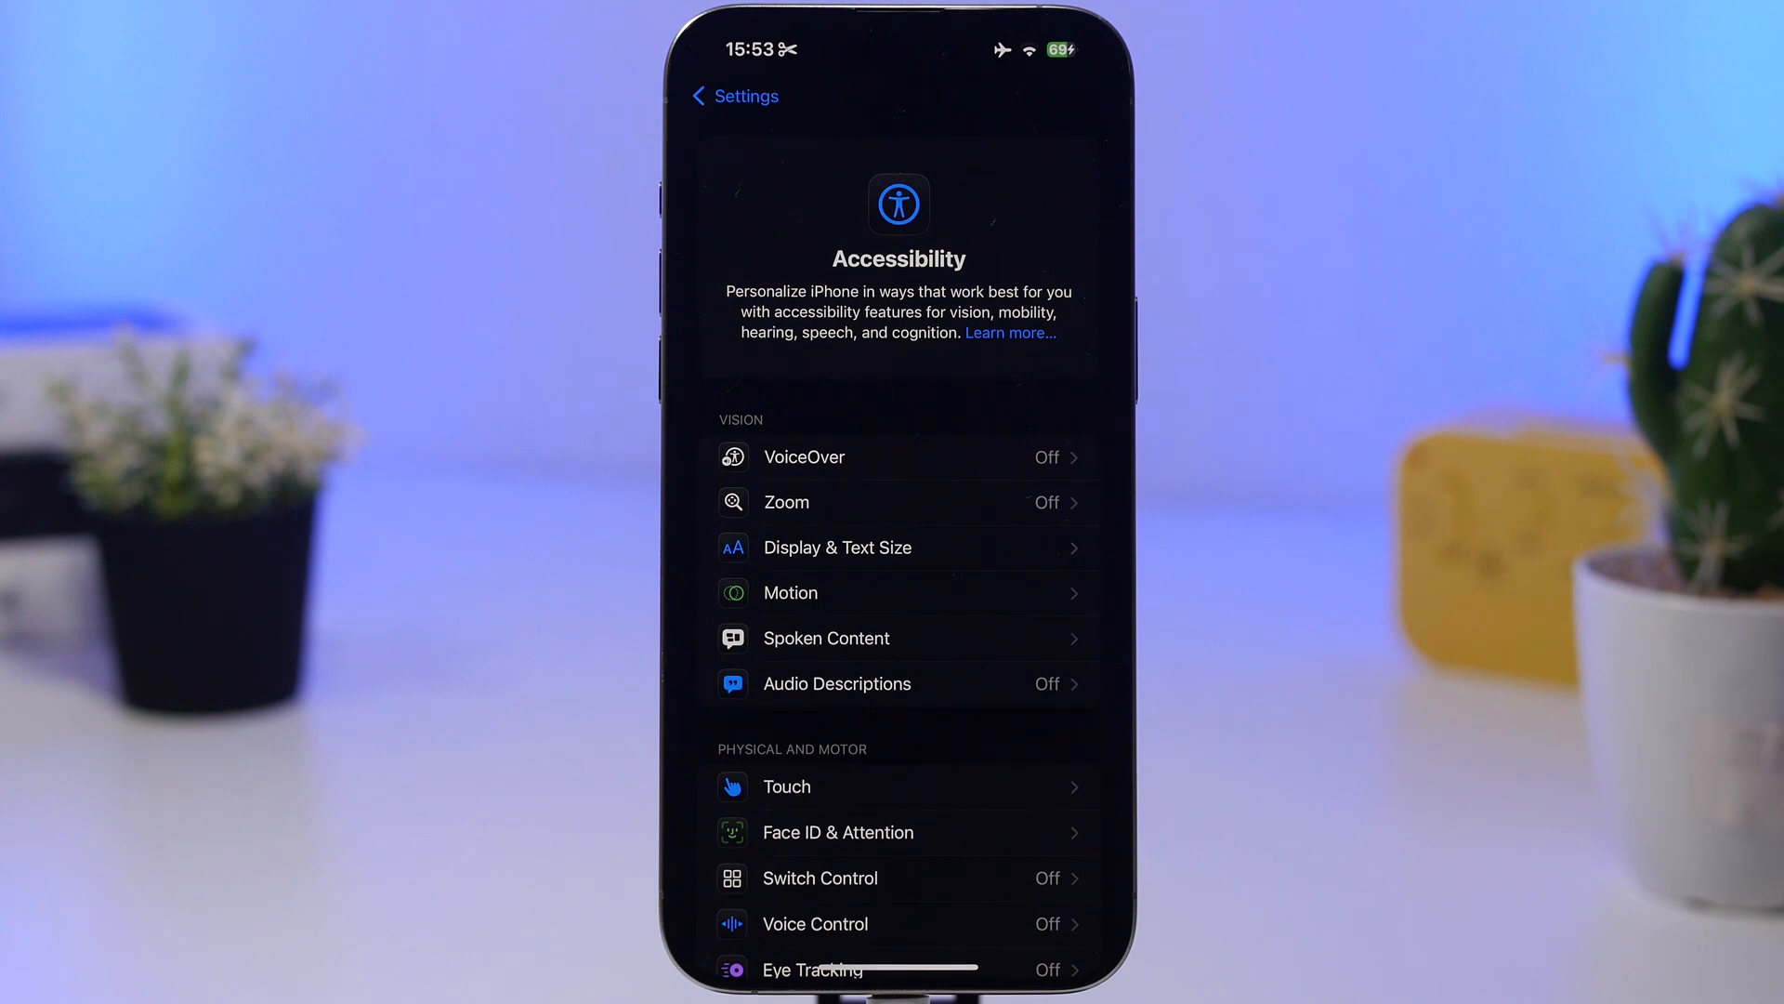
scroll(up, 3)
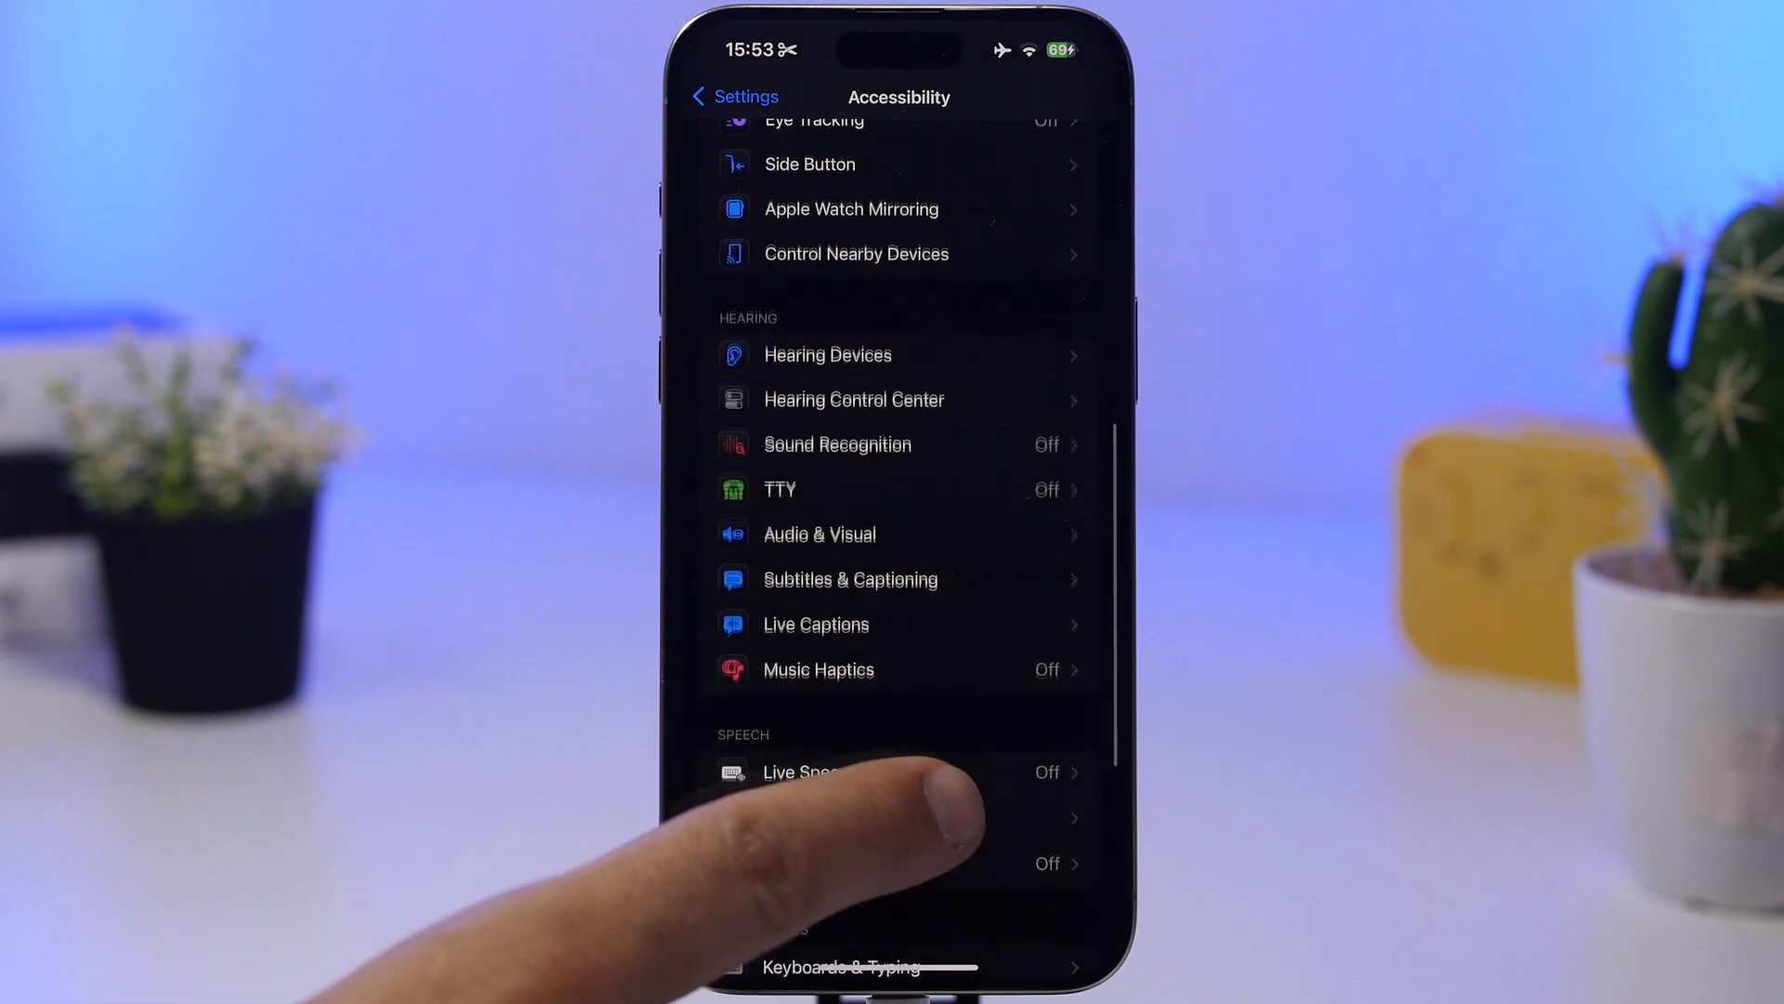
scroll(up, 3)
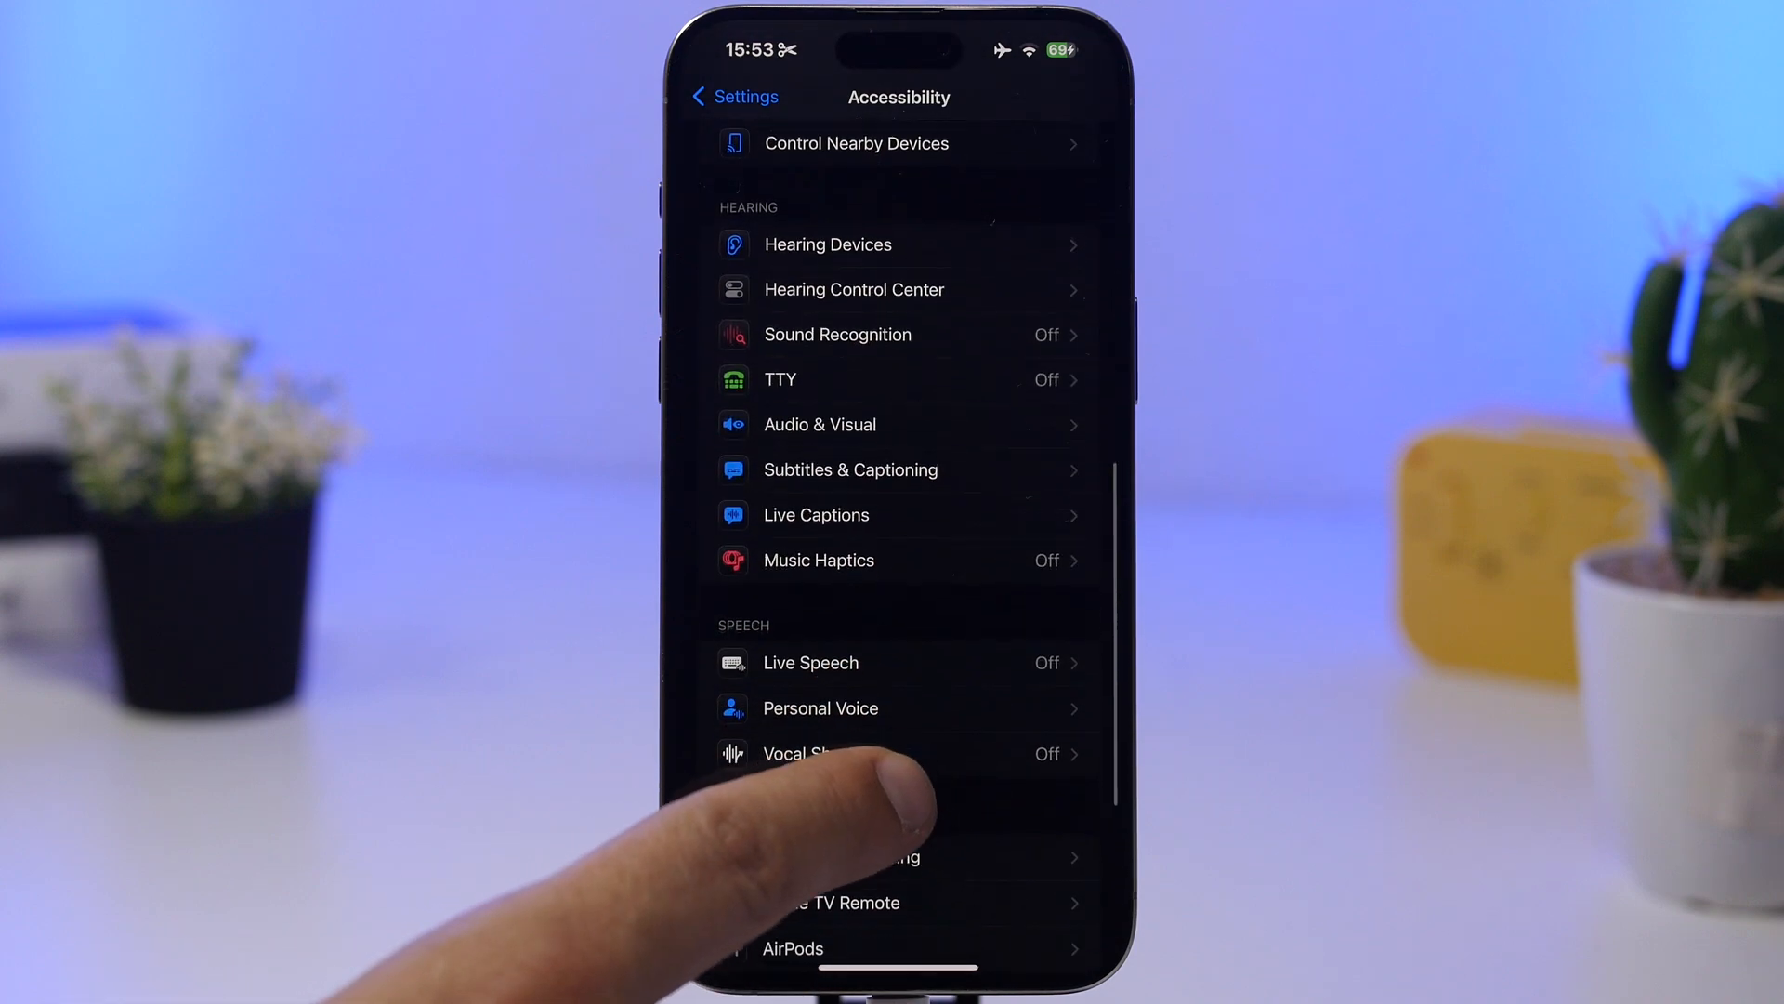
click(797, 753)
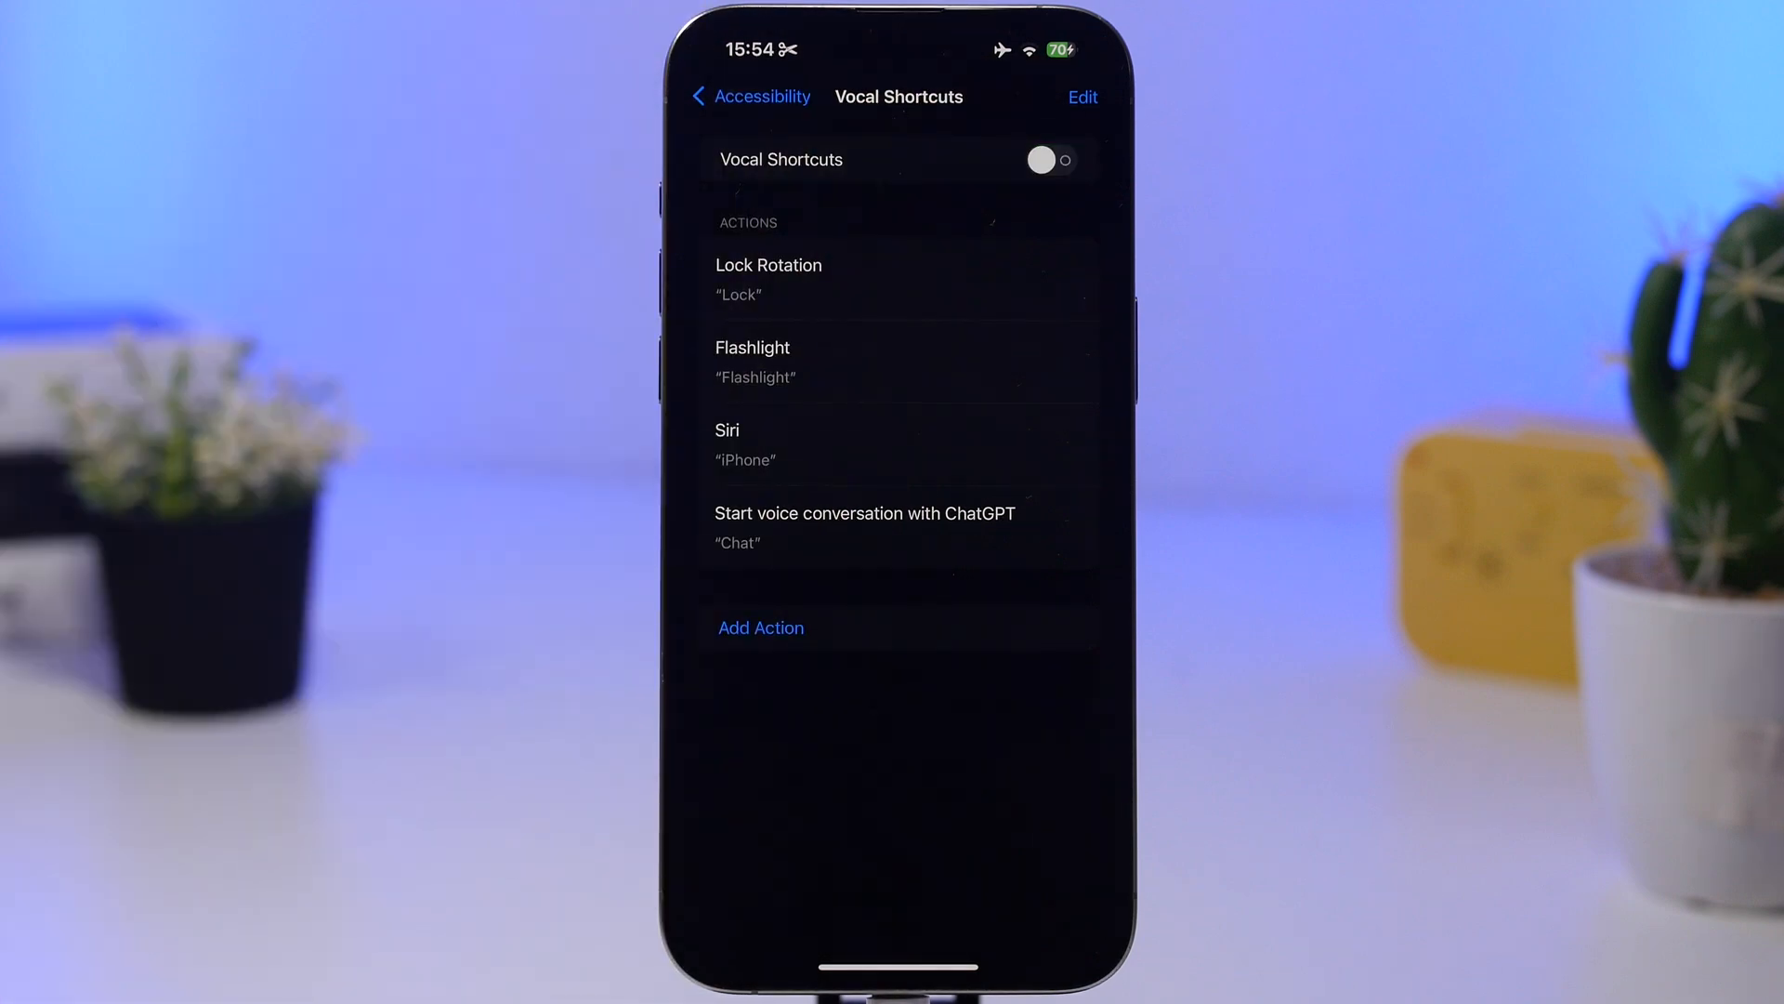
Check that Music Haptics is off and return to the Accessibility list.
click(747, 94)
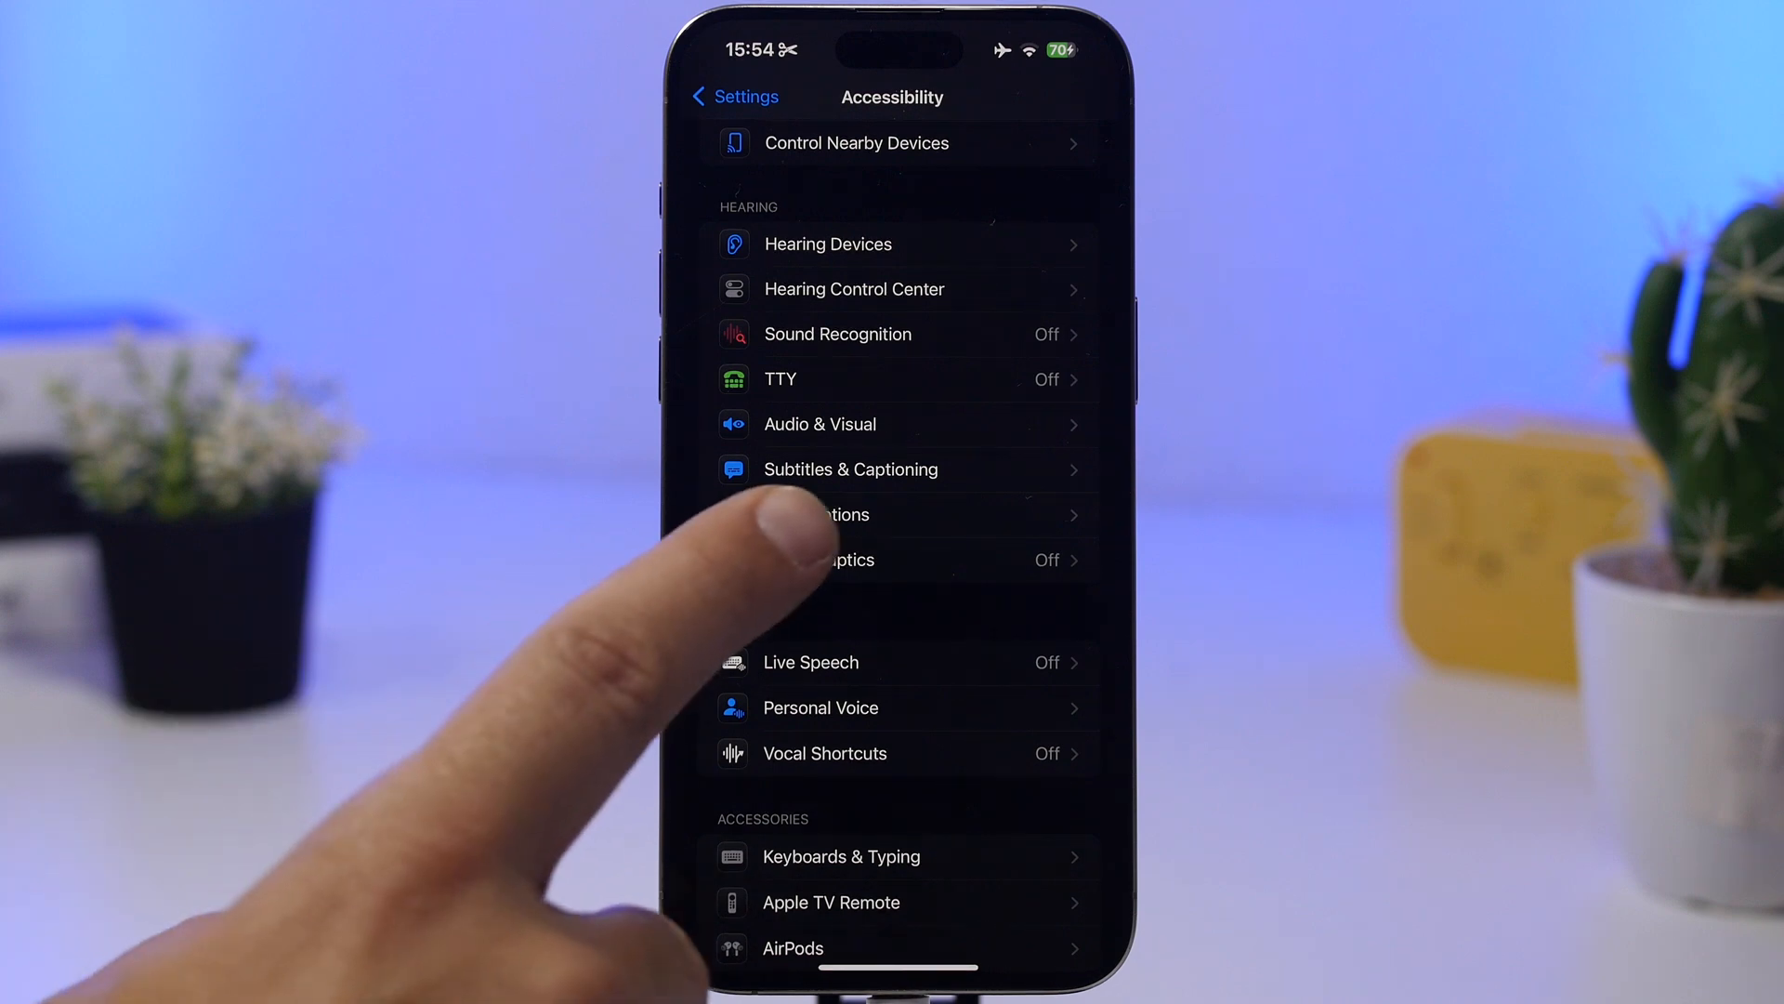
click(848, 559)
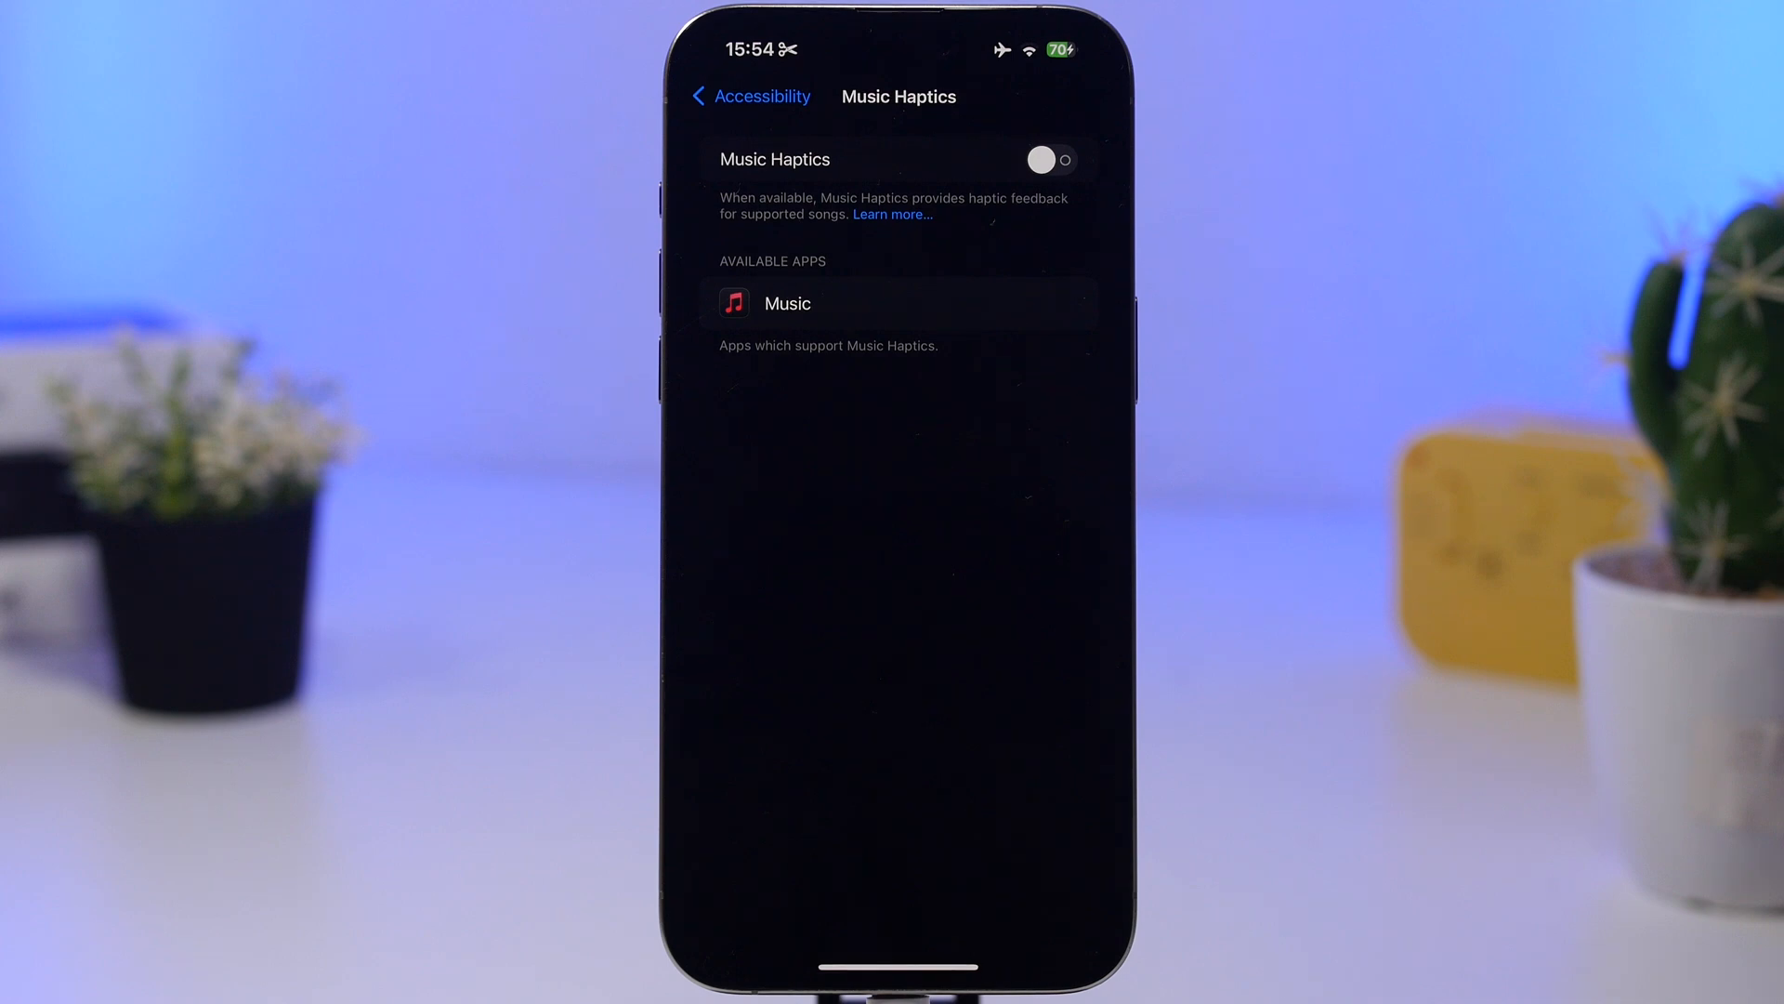
click(745, 95)
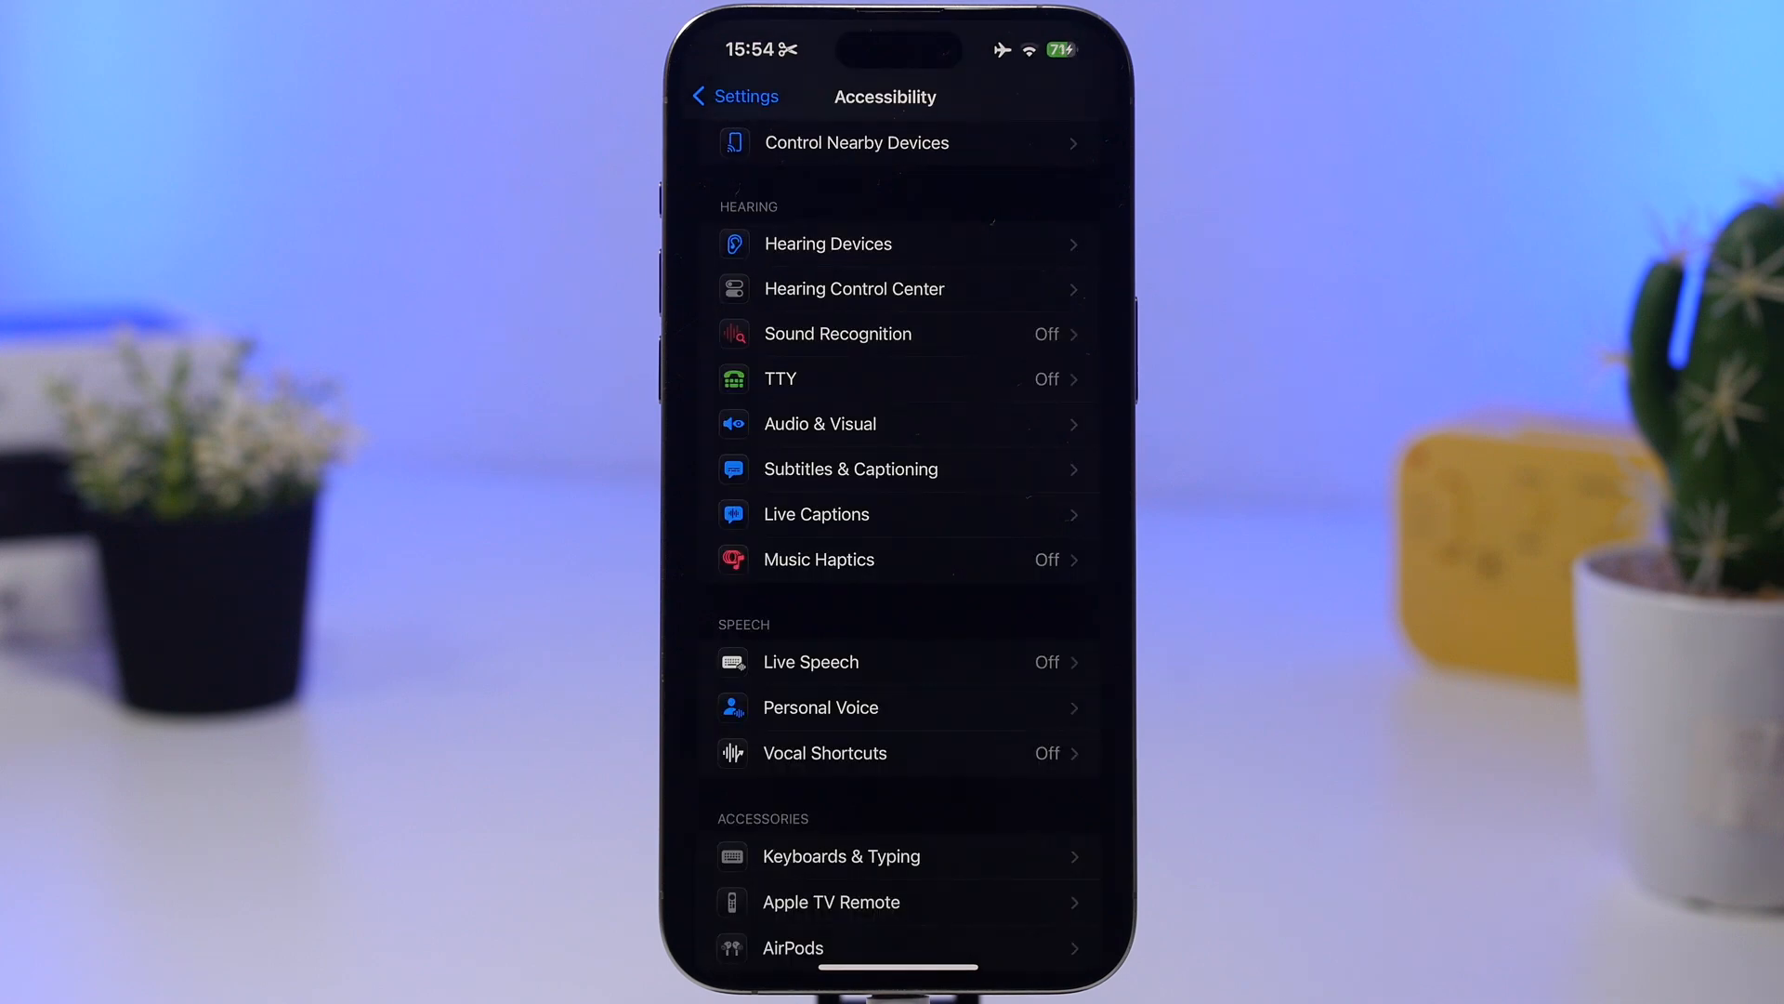
Scroll to Sound Recognition and toggle its switch on.
scroll(up, 3)
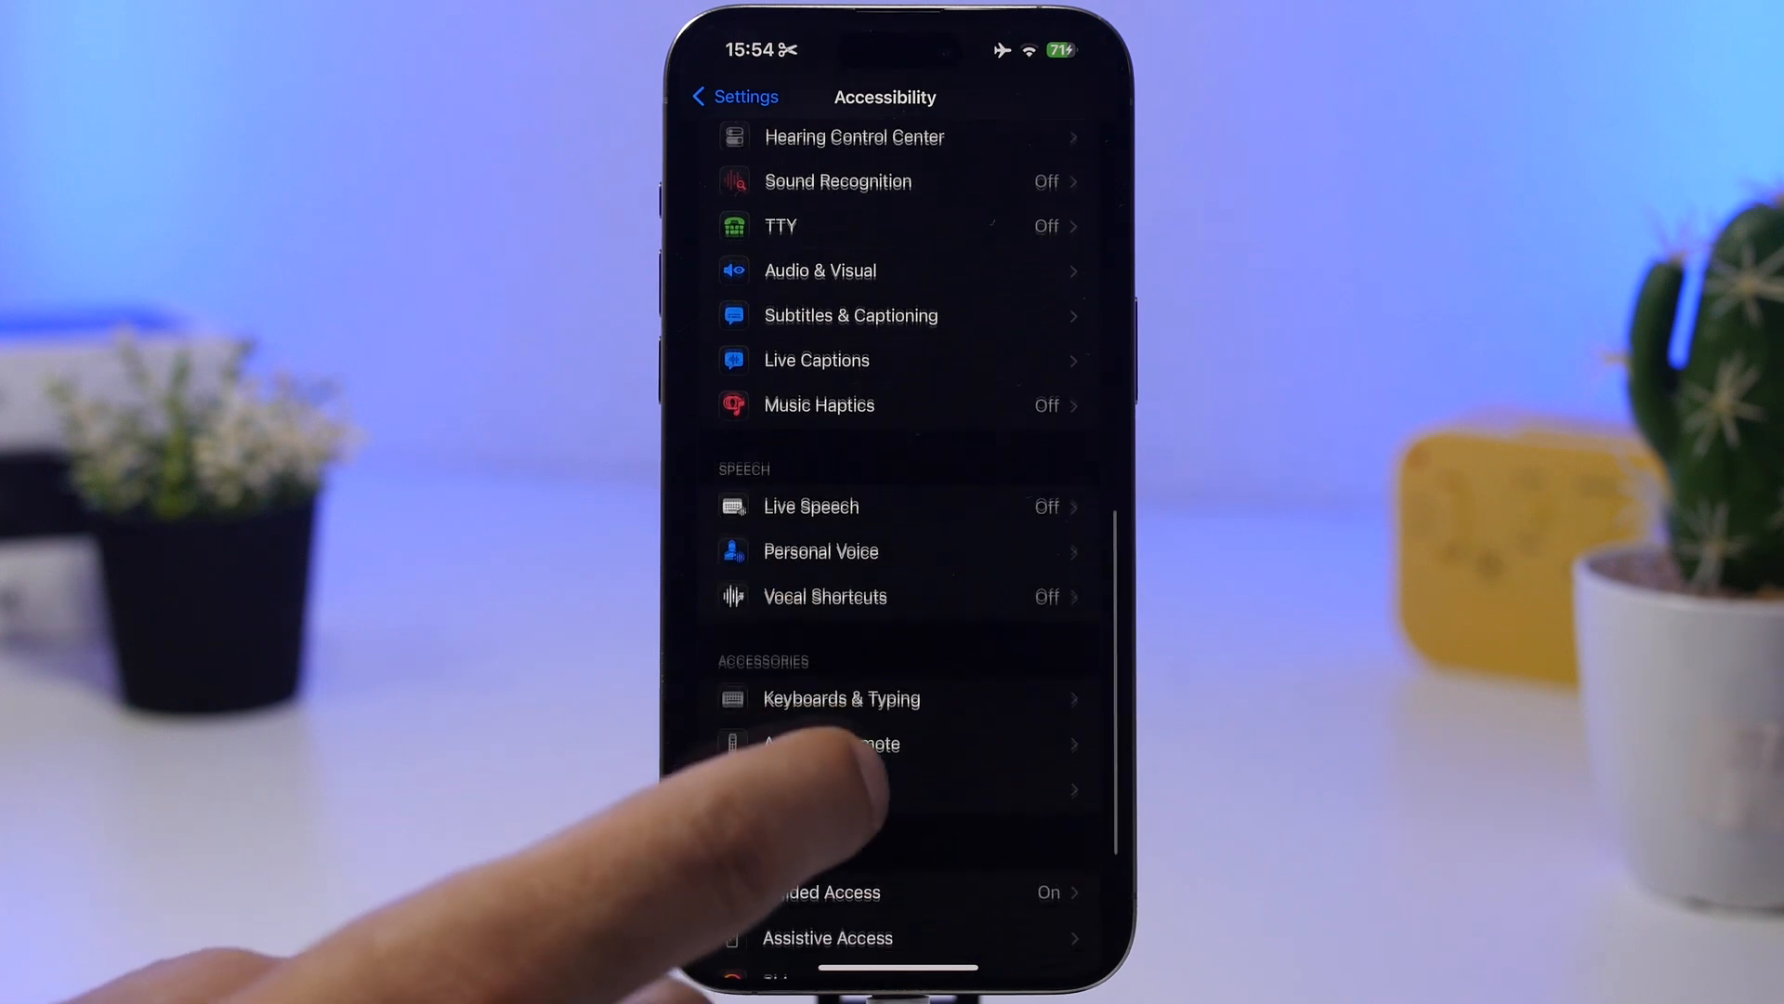
scroll(up, 3)
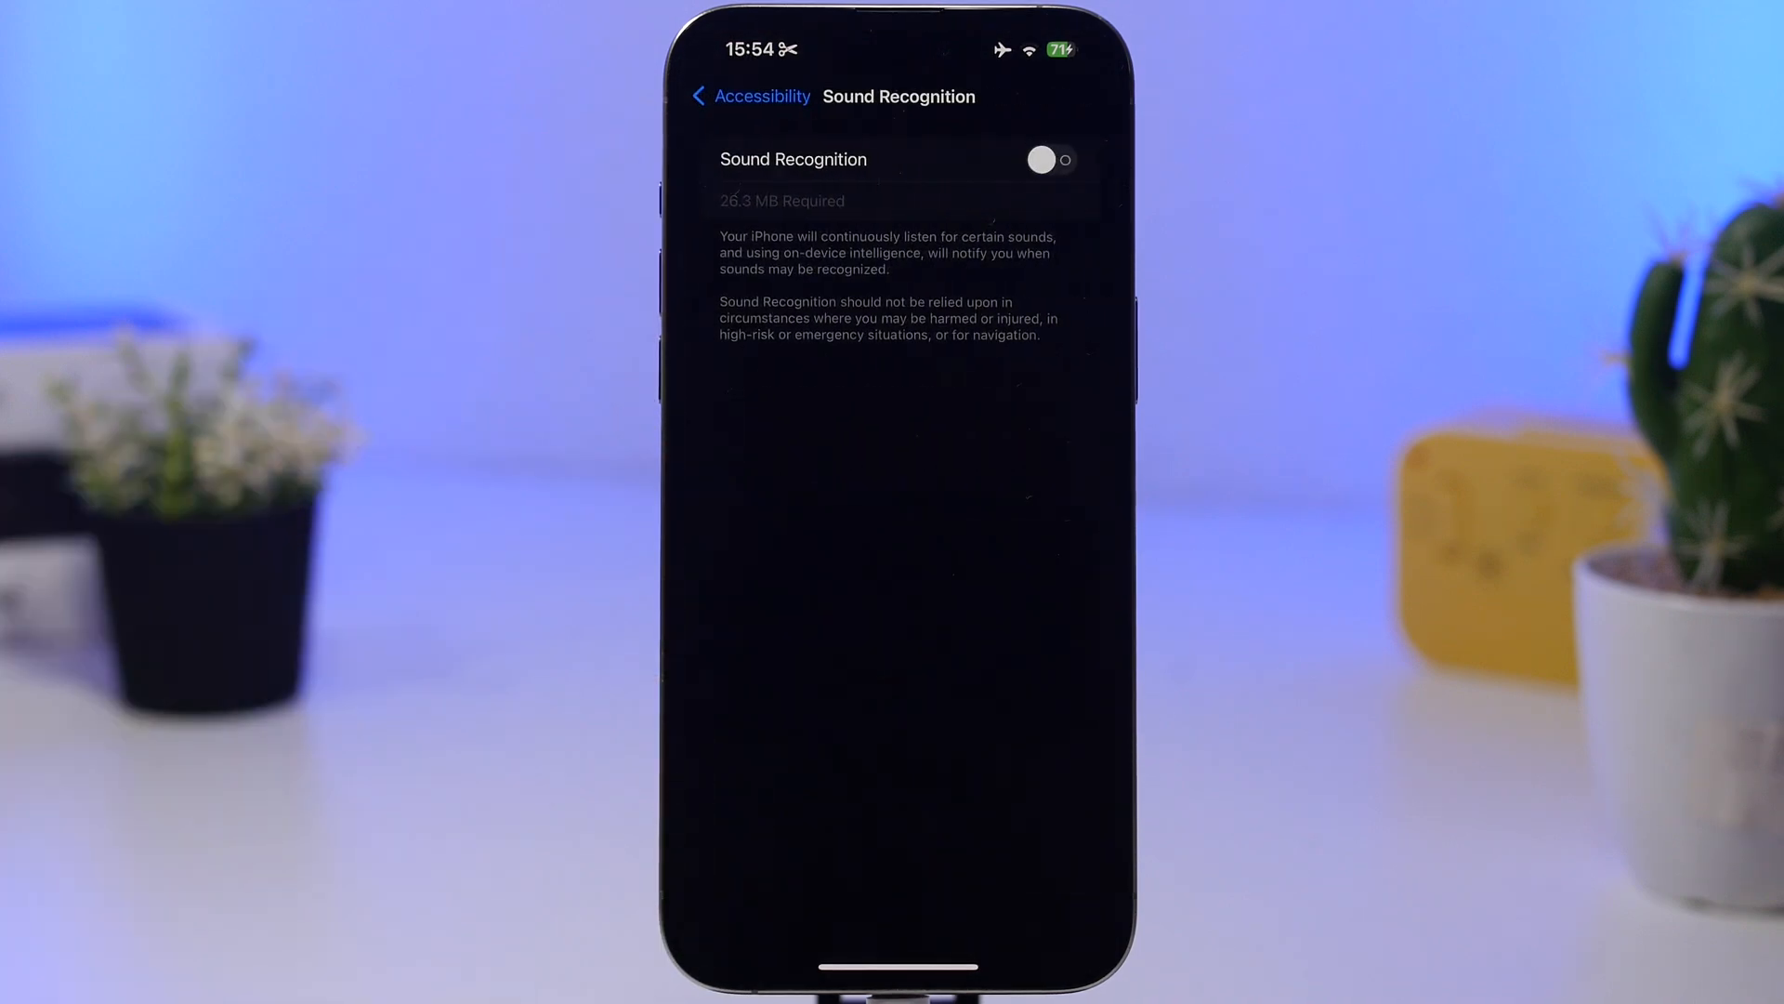
click(1049, 160)
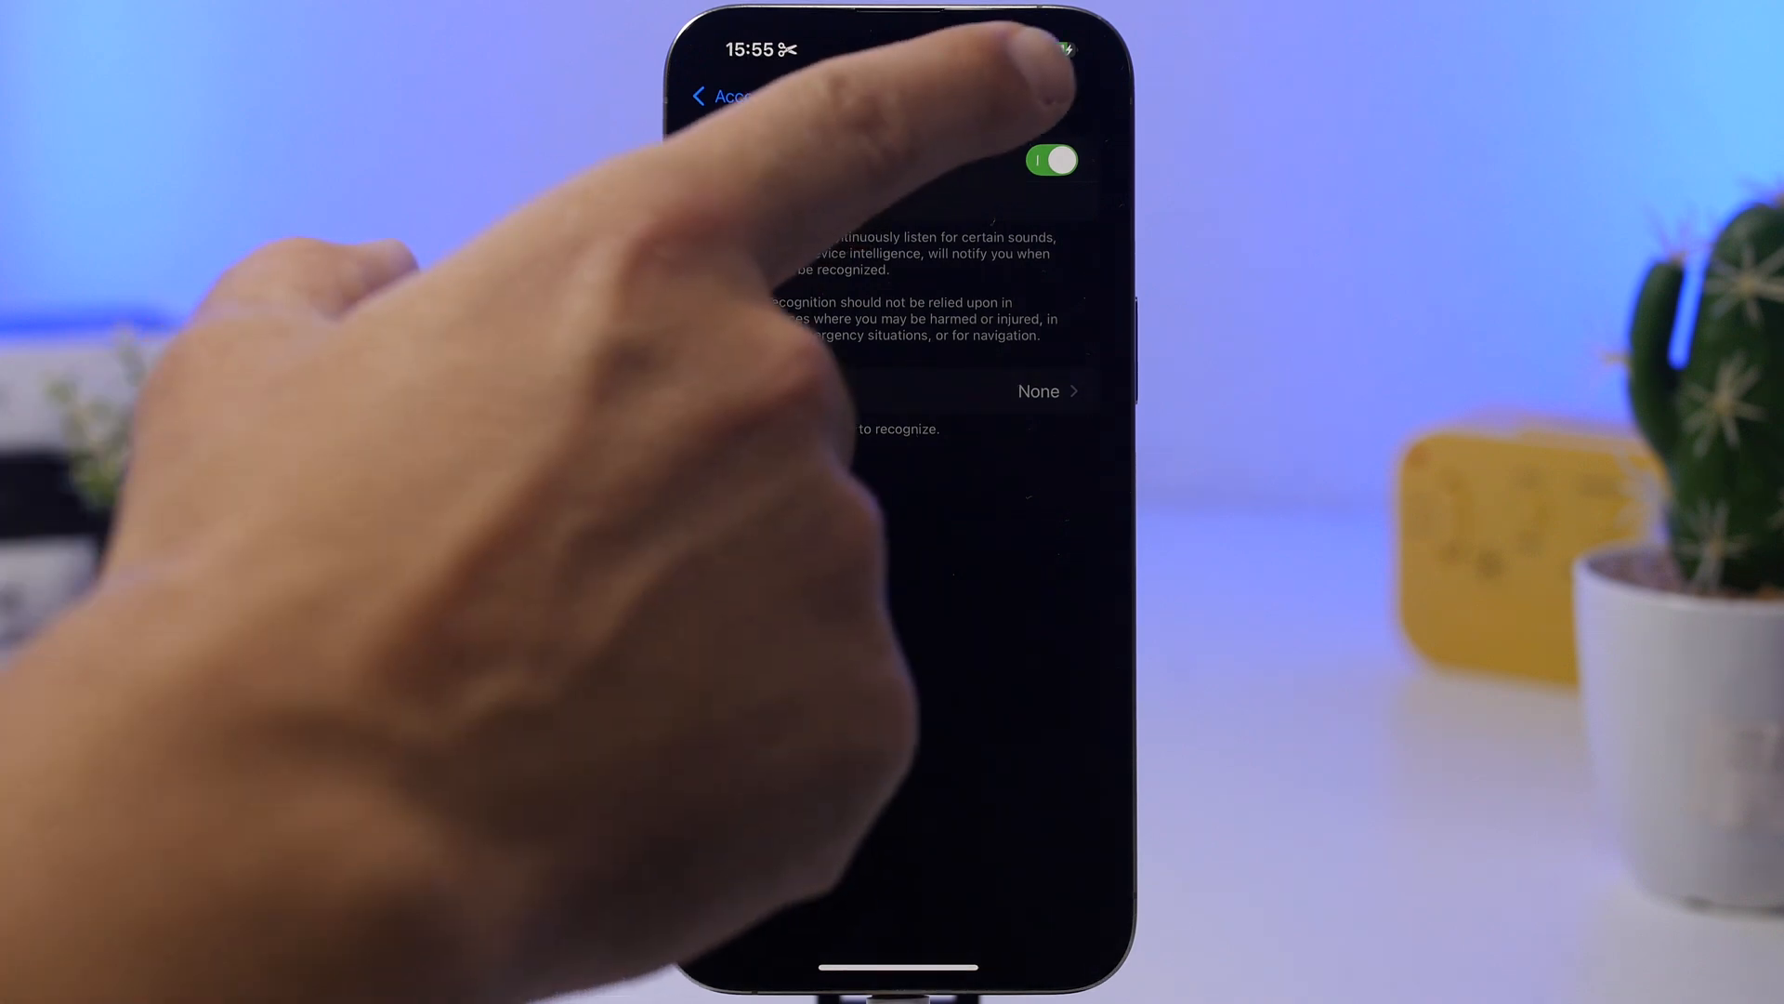
click(1050, 160)
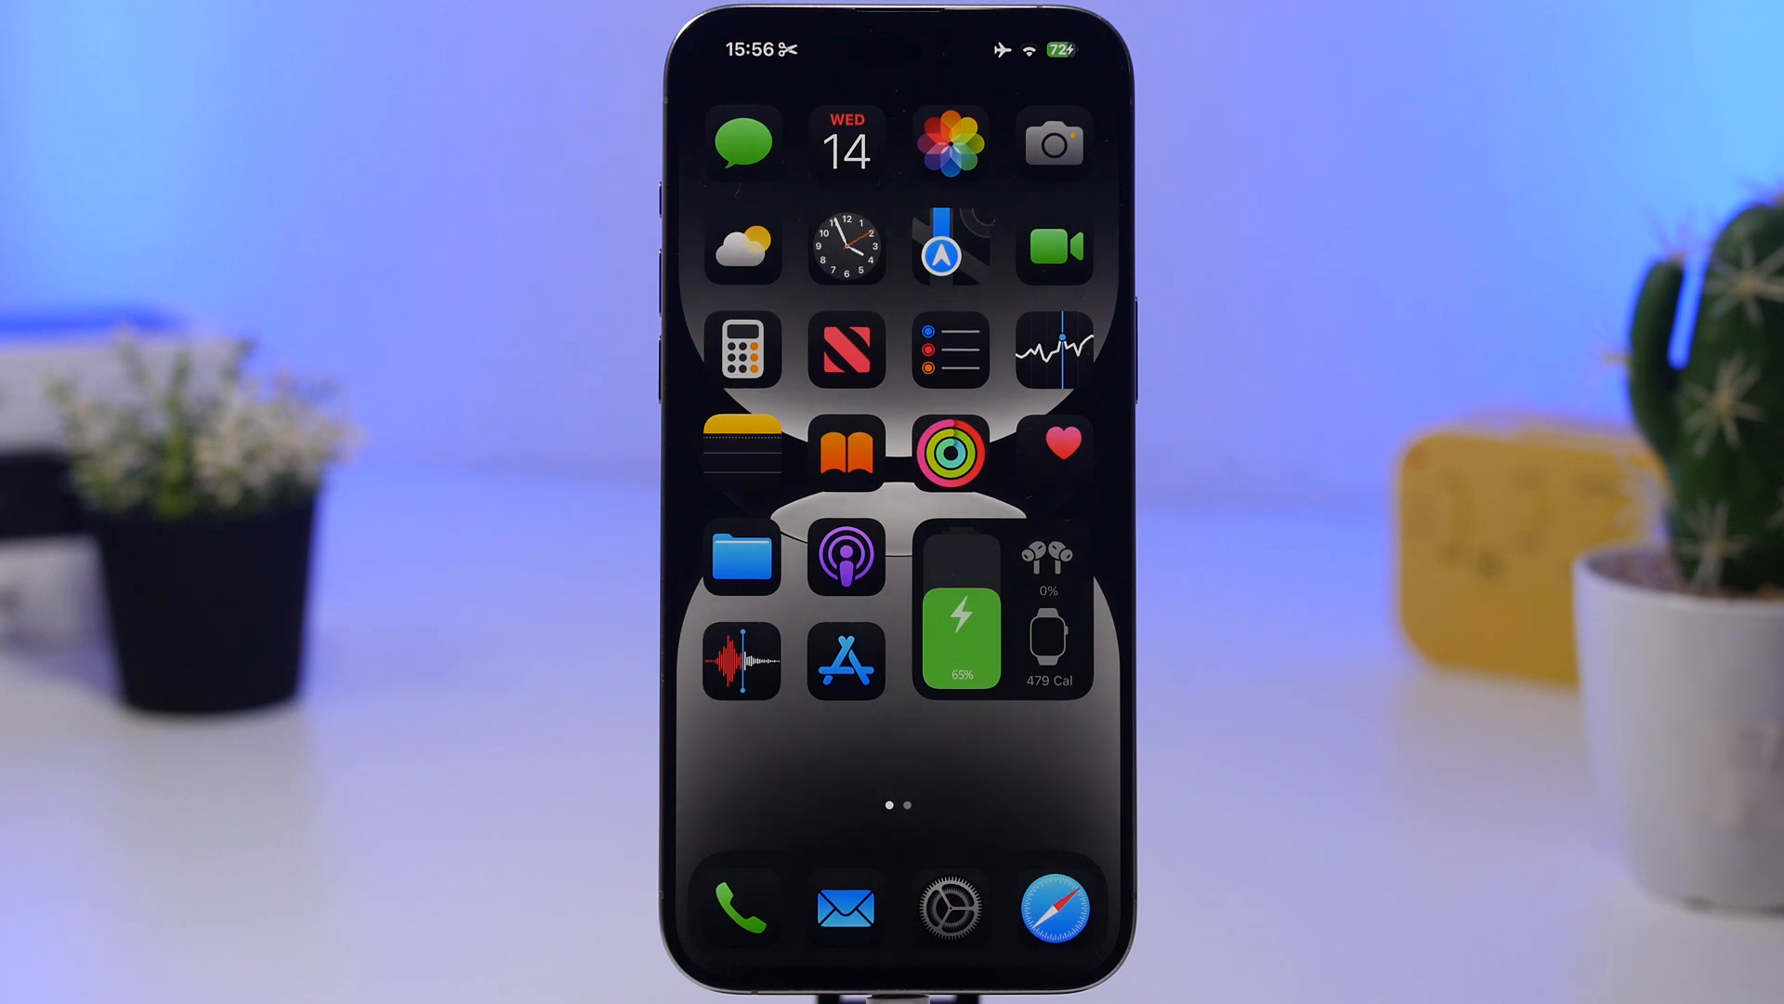
Review the Battery page's ten-day usage charts and Battery Usage by App.
click(951, 907)
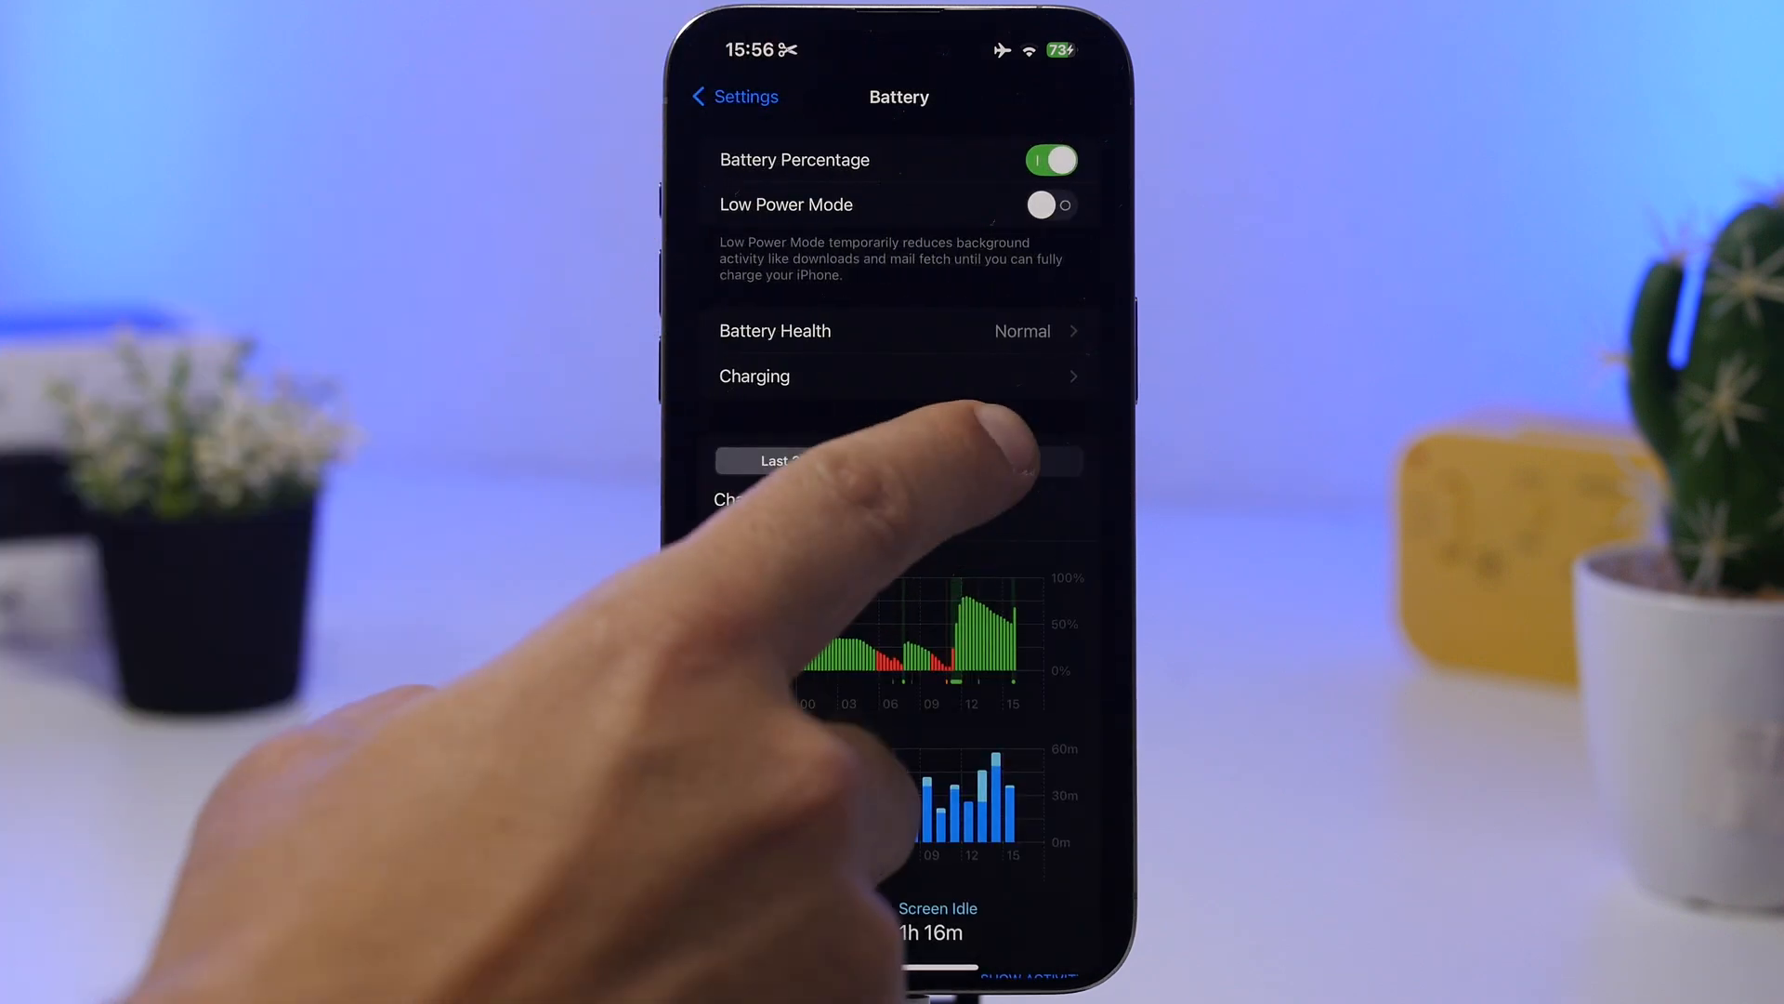
scroll(down, 3)
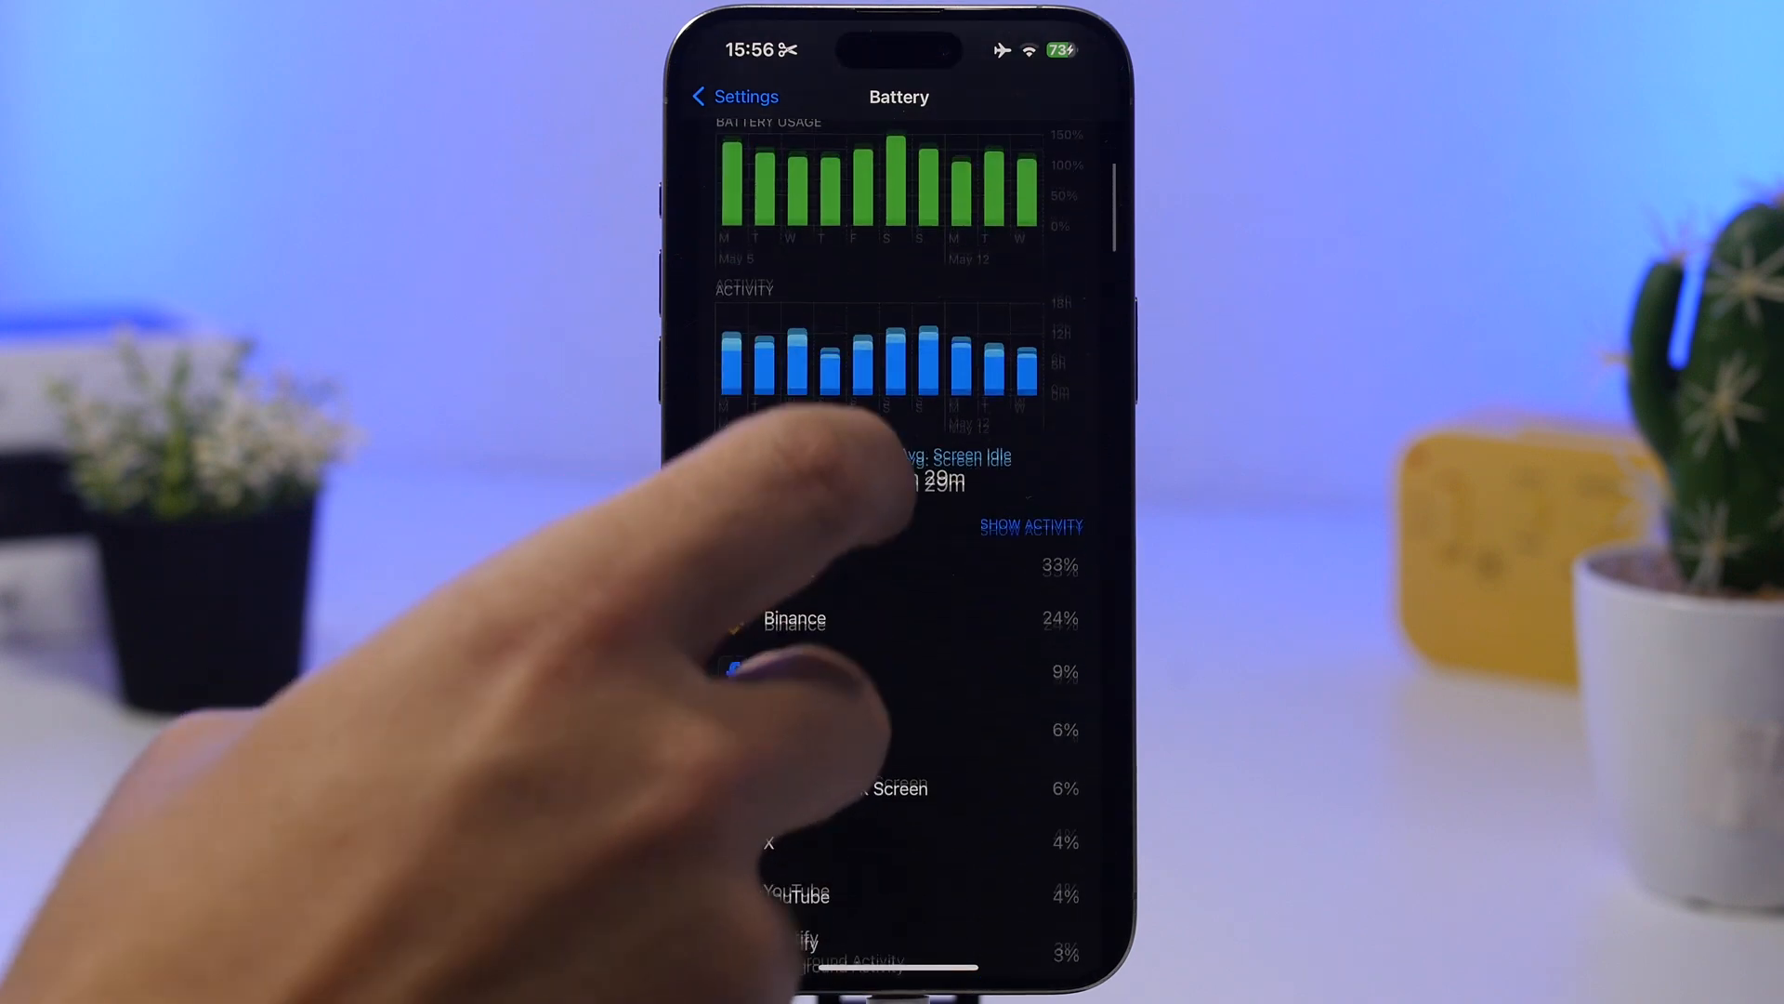
scroll(up, 3)
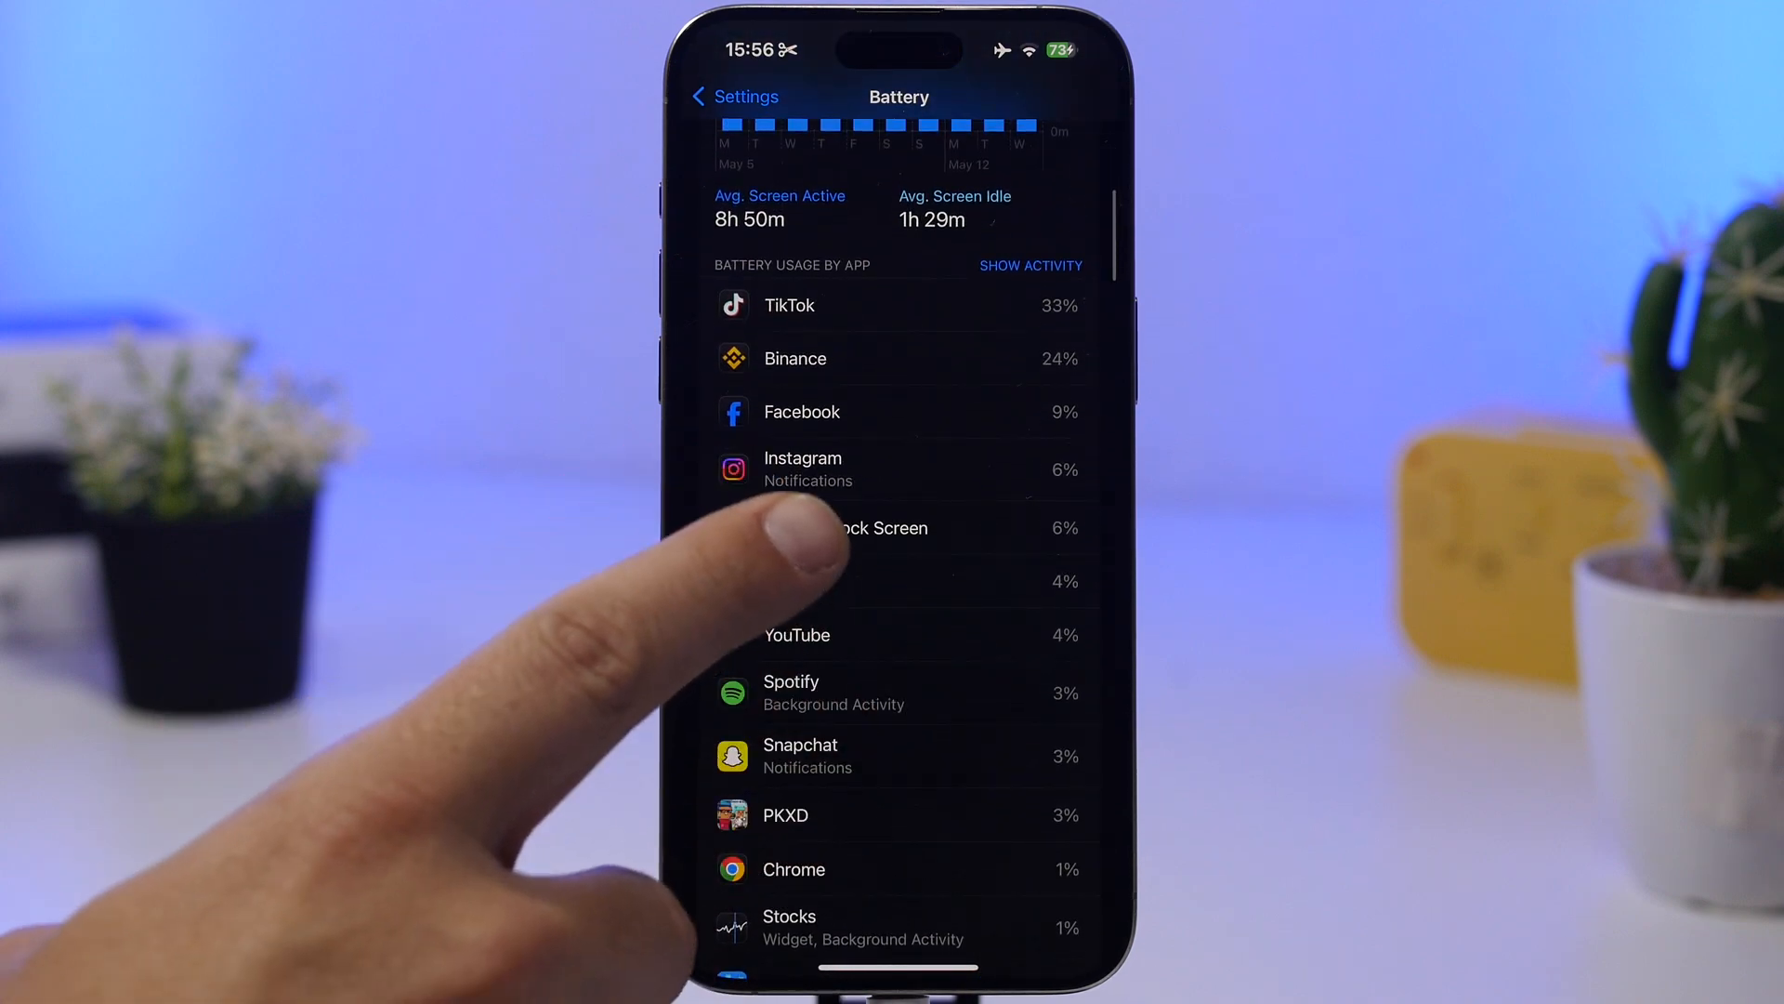
scroll(down, 3)
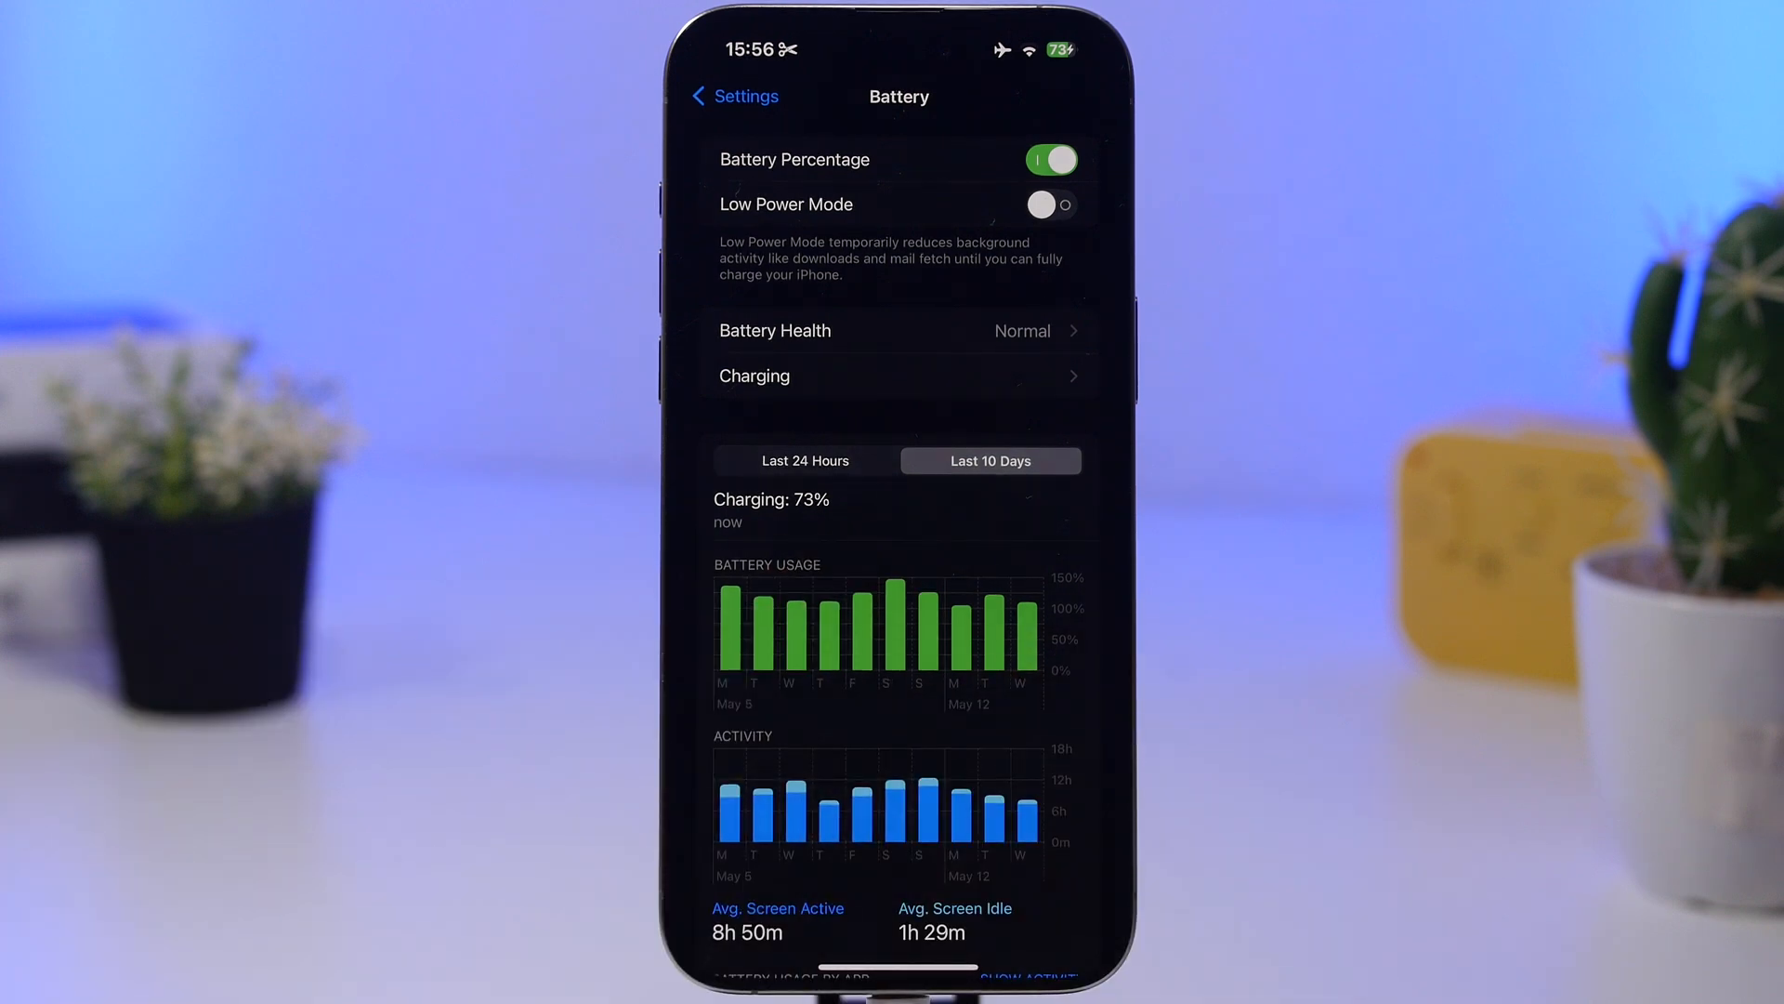
Reach the AirDrop preferences under General from the main Settings list.
click(726, 95)
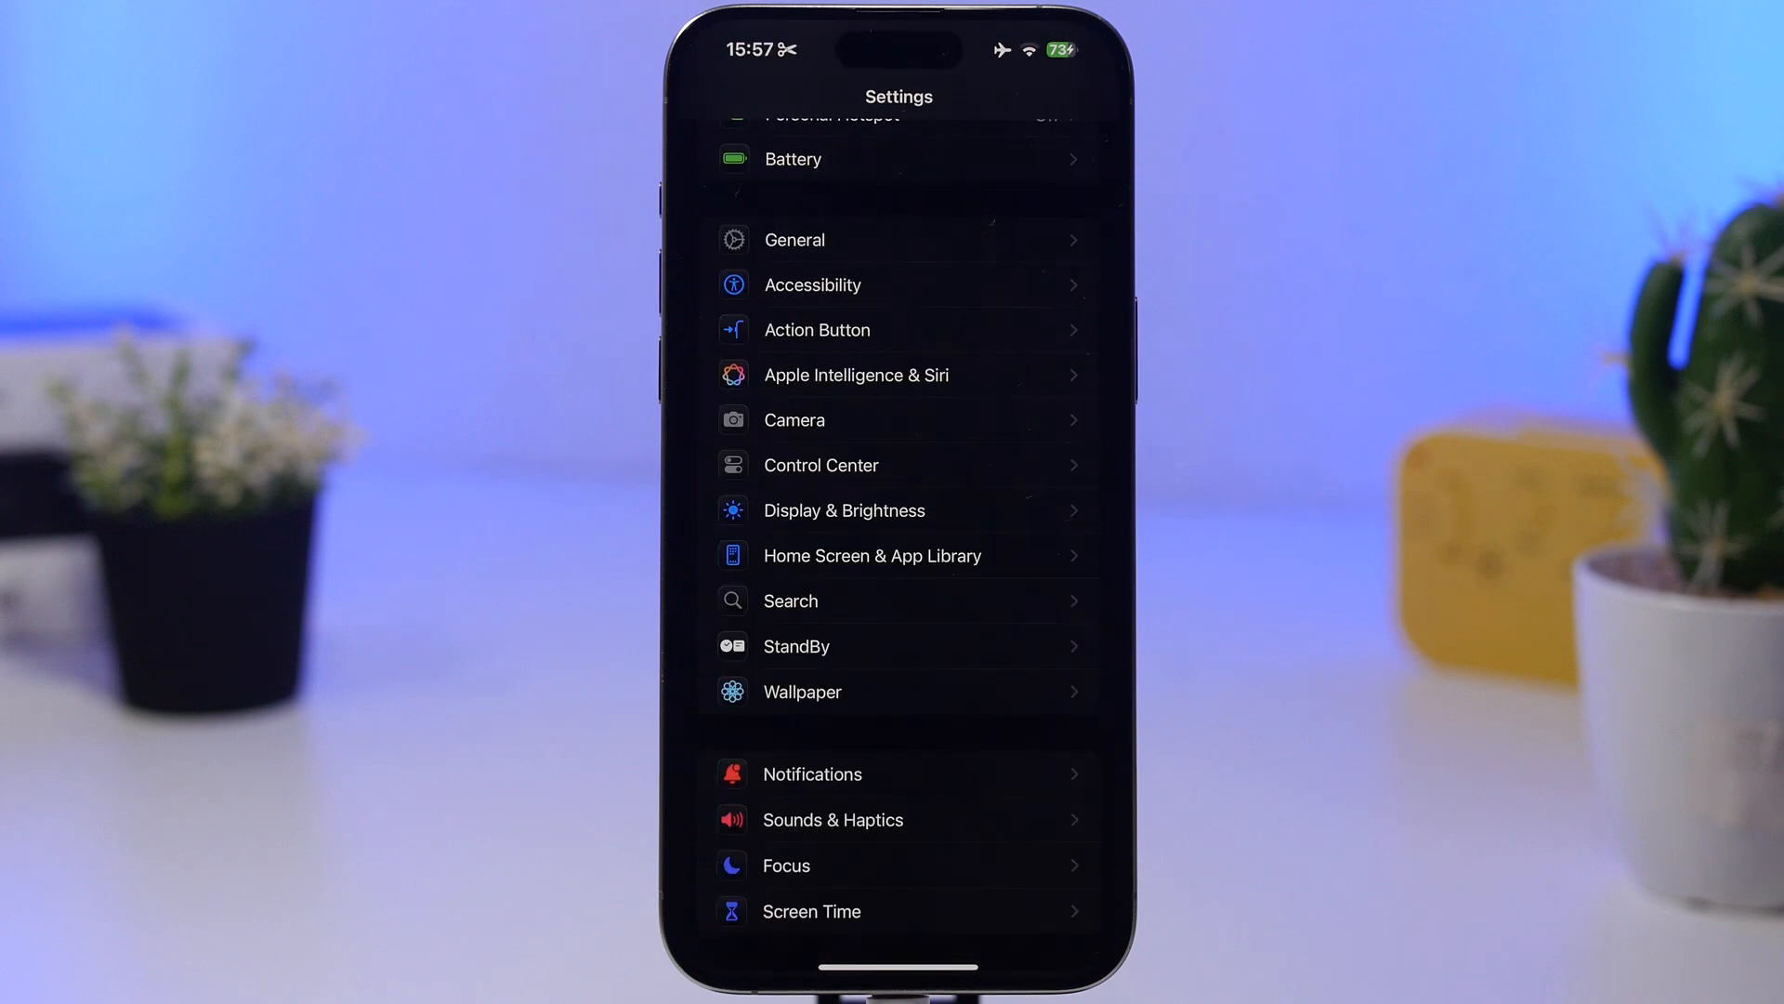
click(793, 240)
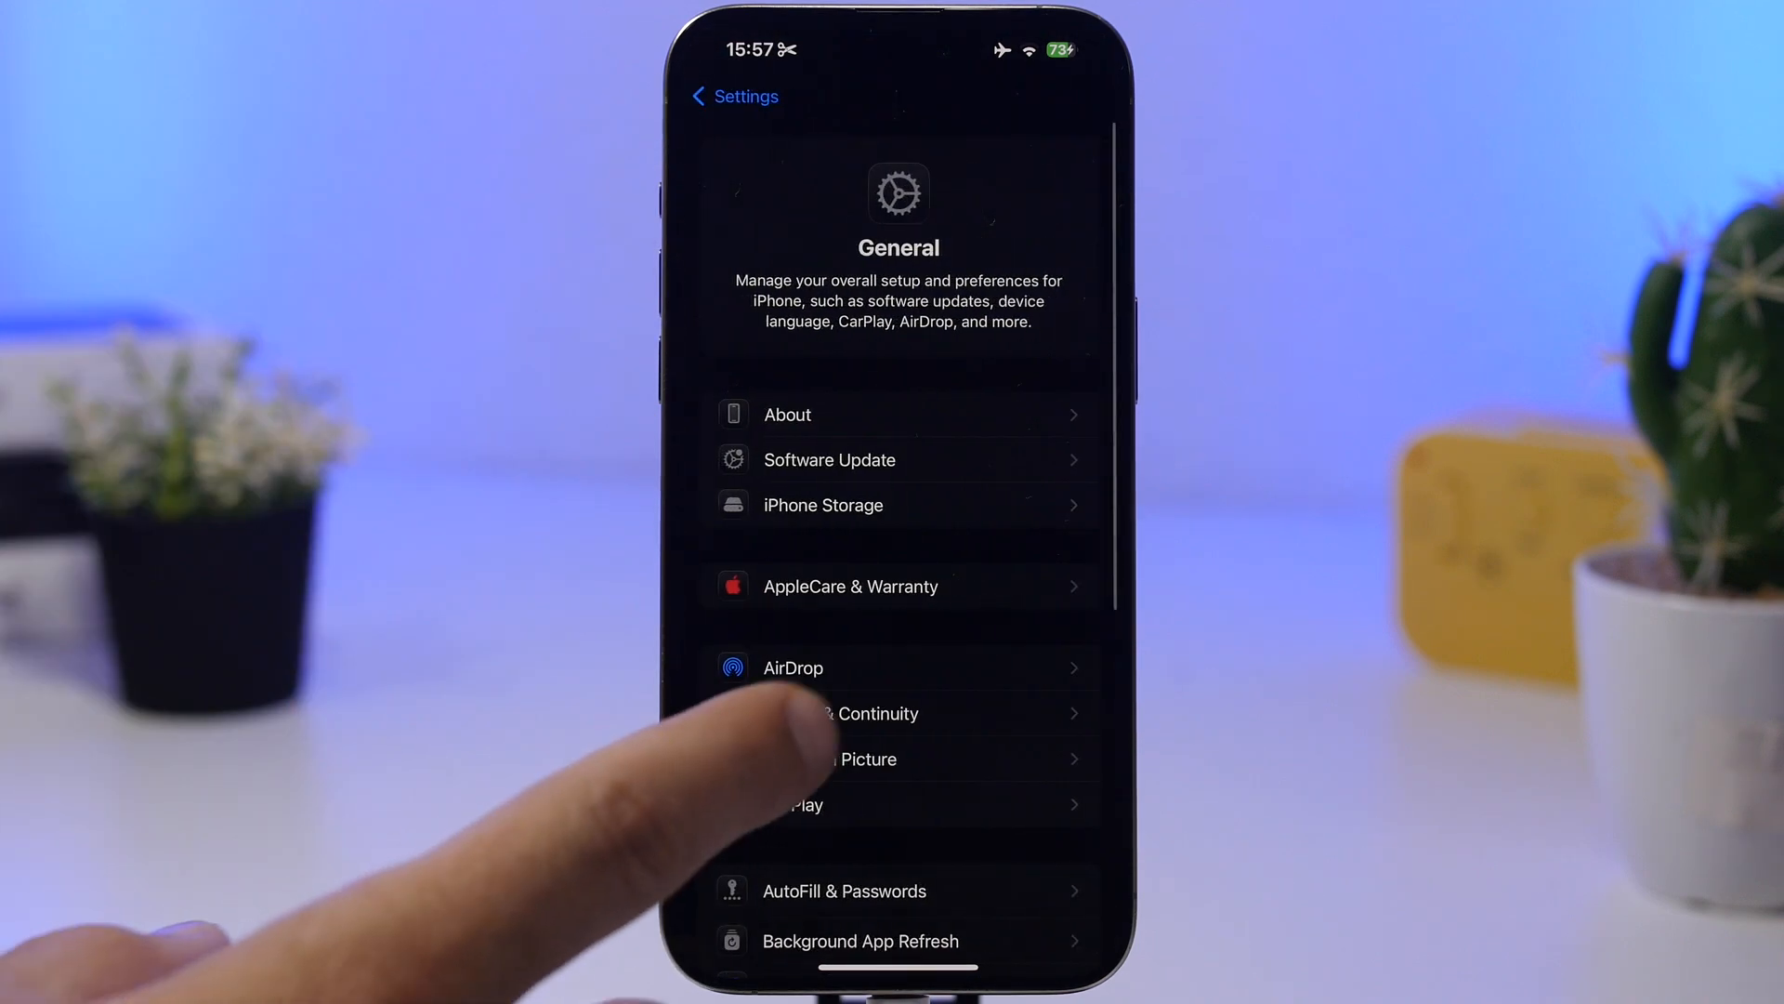
click(794, 667)
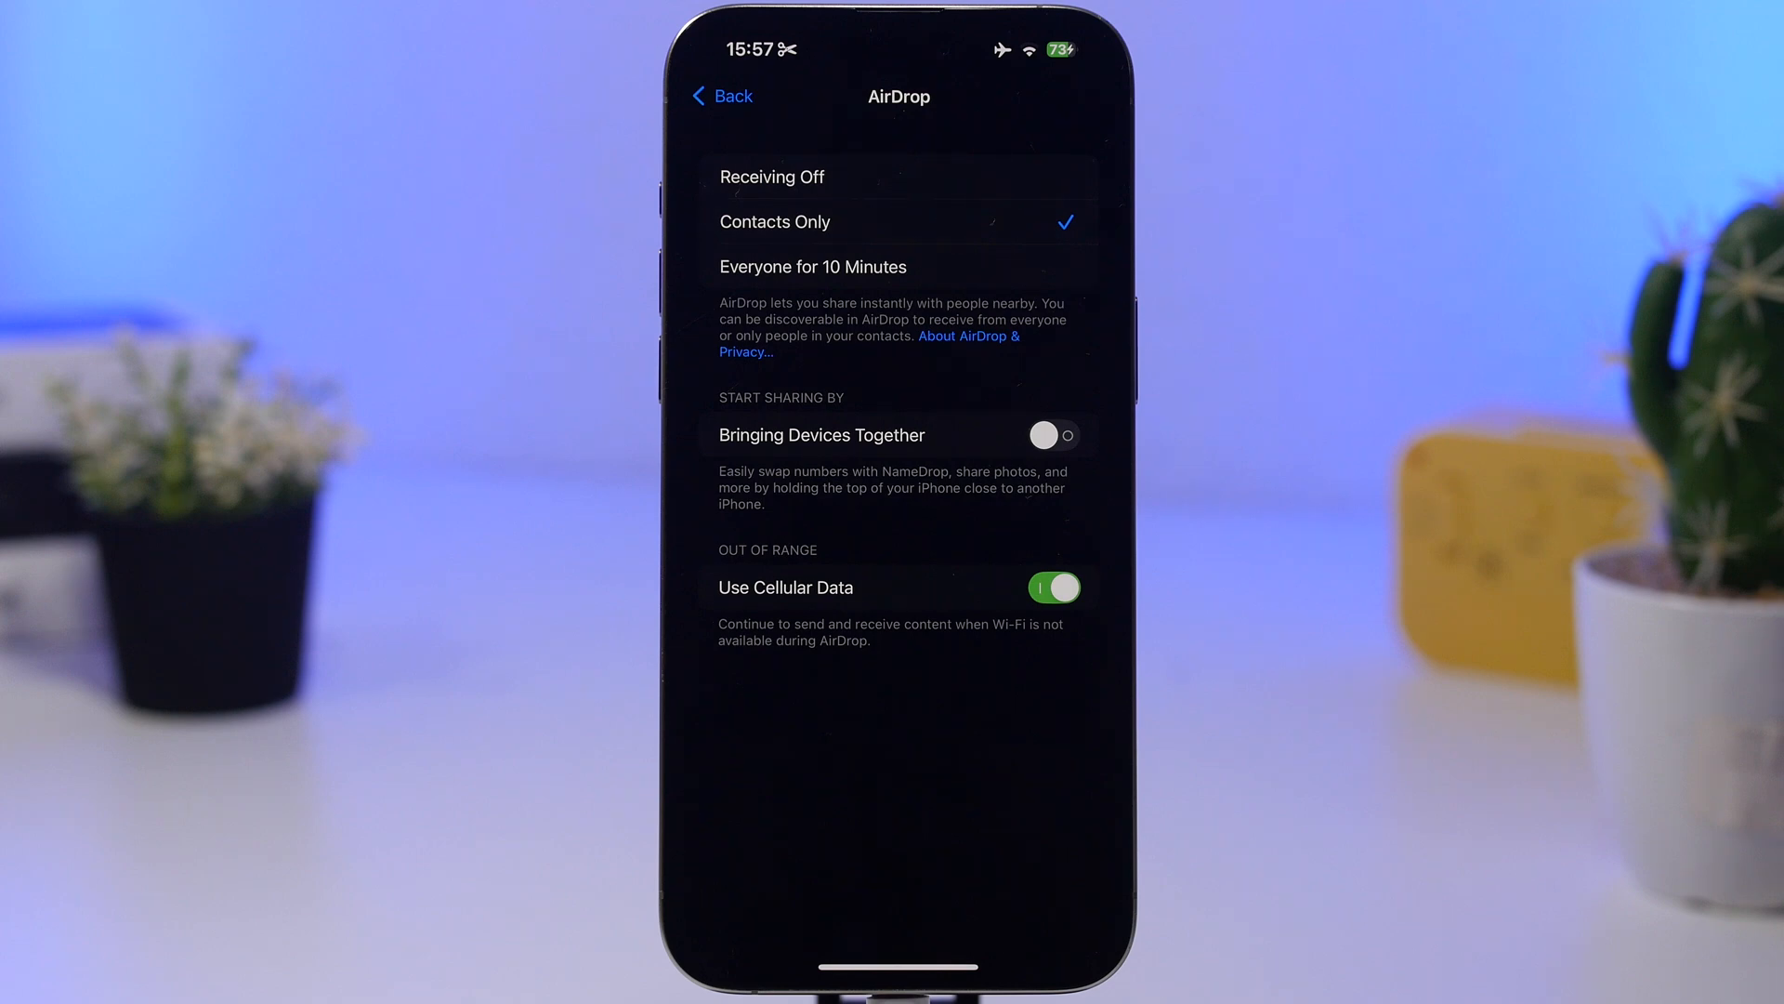
Set AirDrop to Contacts Only and Voice & Data to LTE, then return to Settings.
click(771, 176)
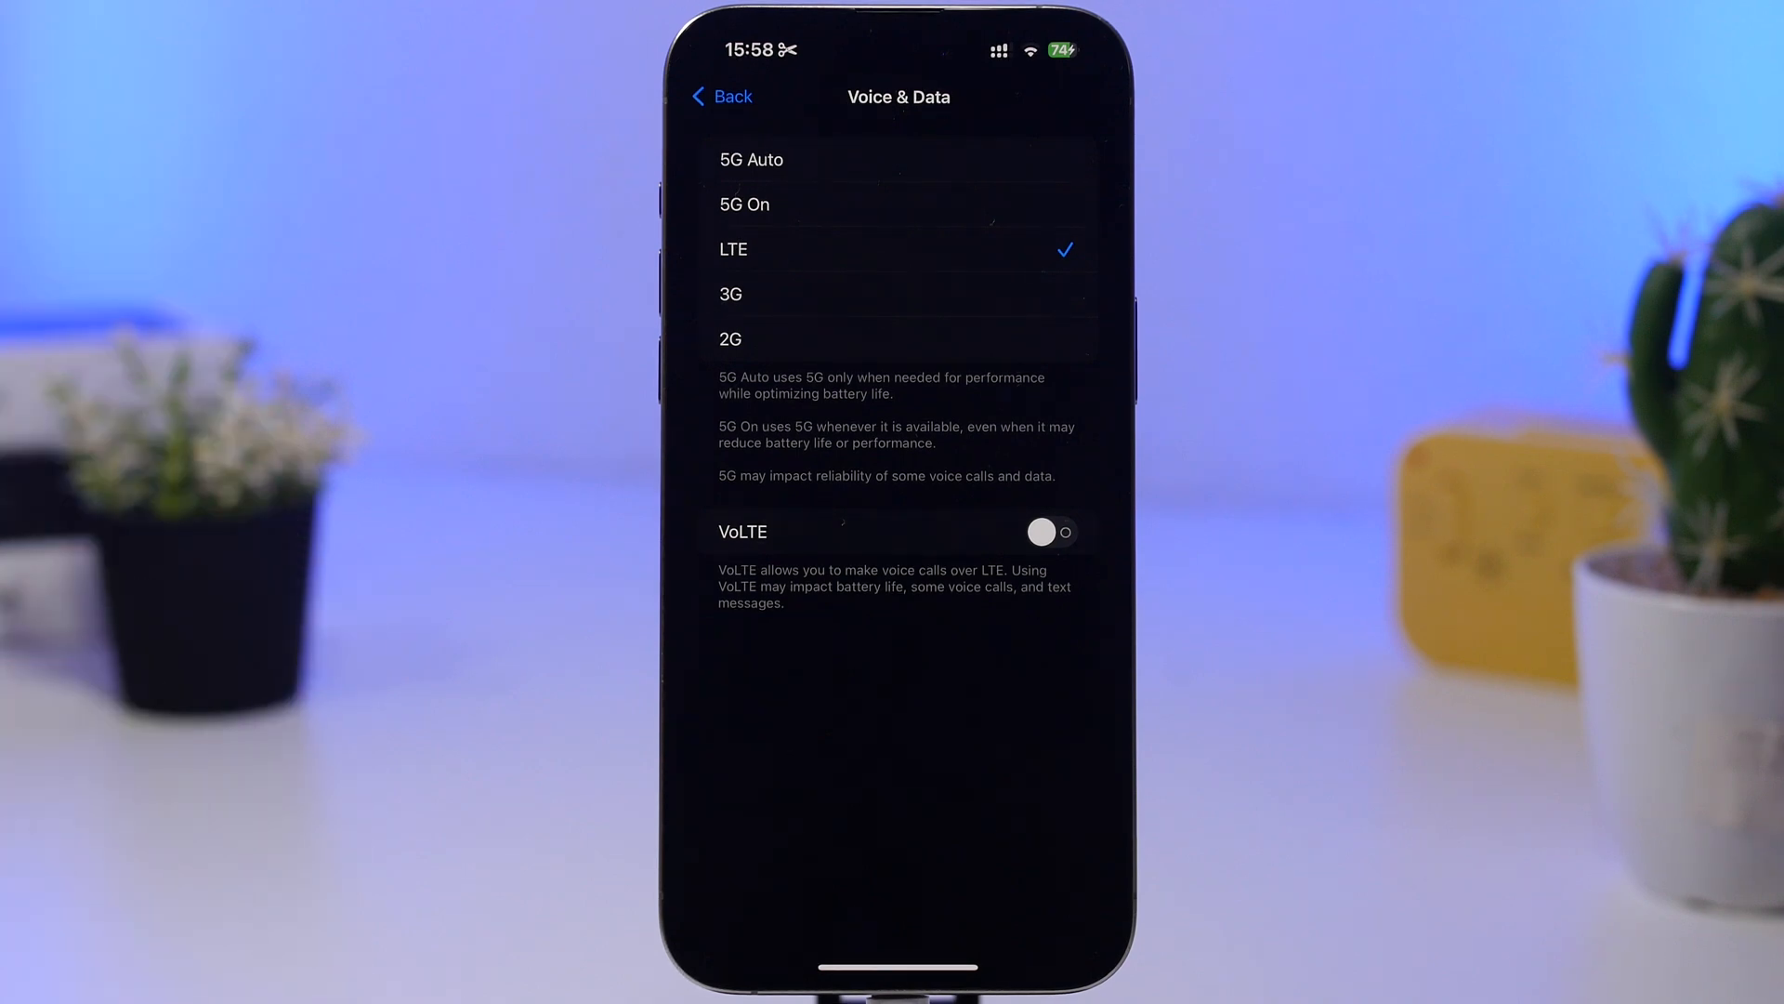
click(722, 95)
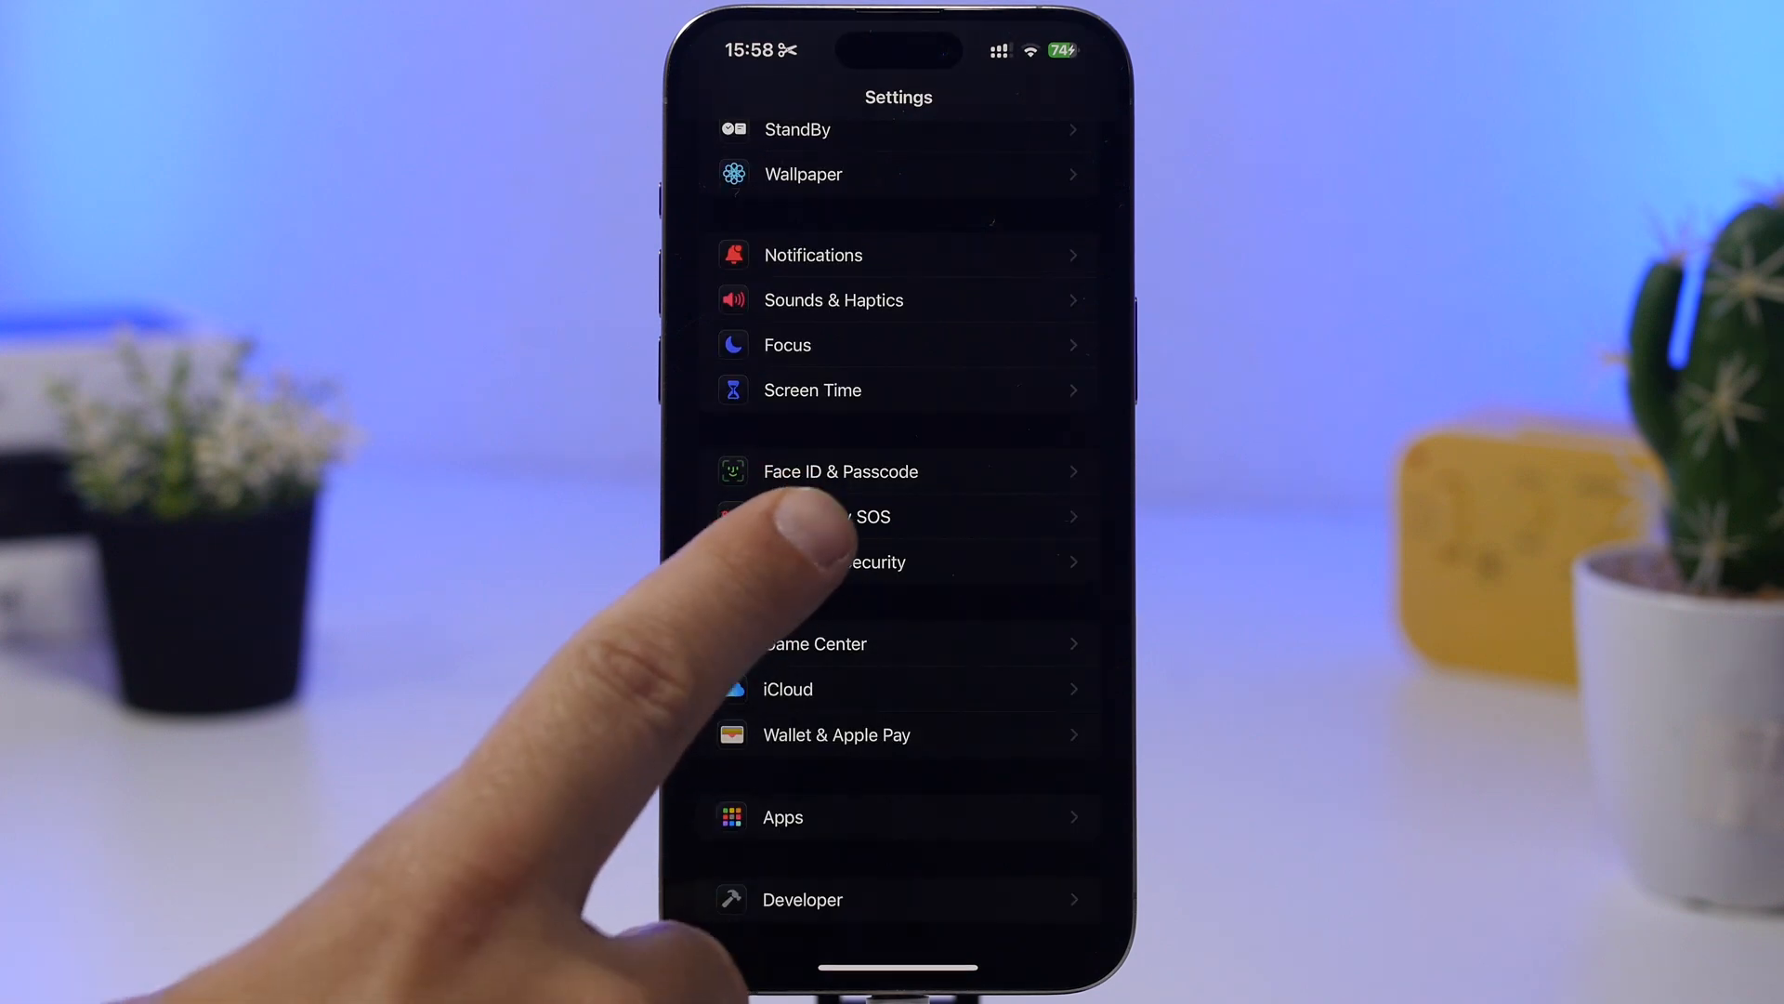
Turn Location Services on under Privacy & Security and view the per-app permission list.
click(898, 561)
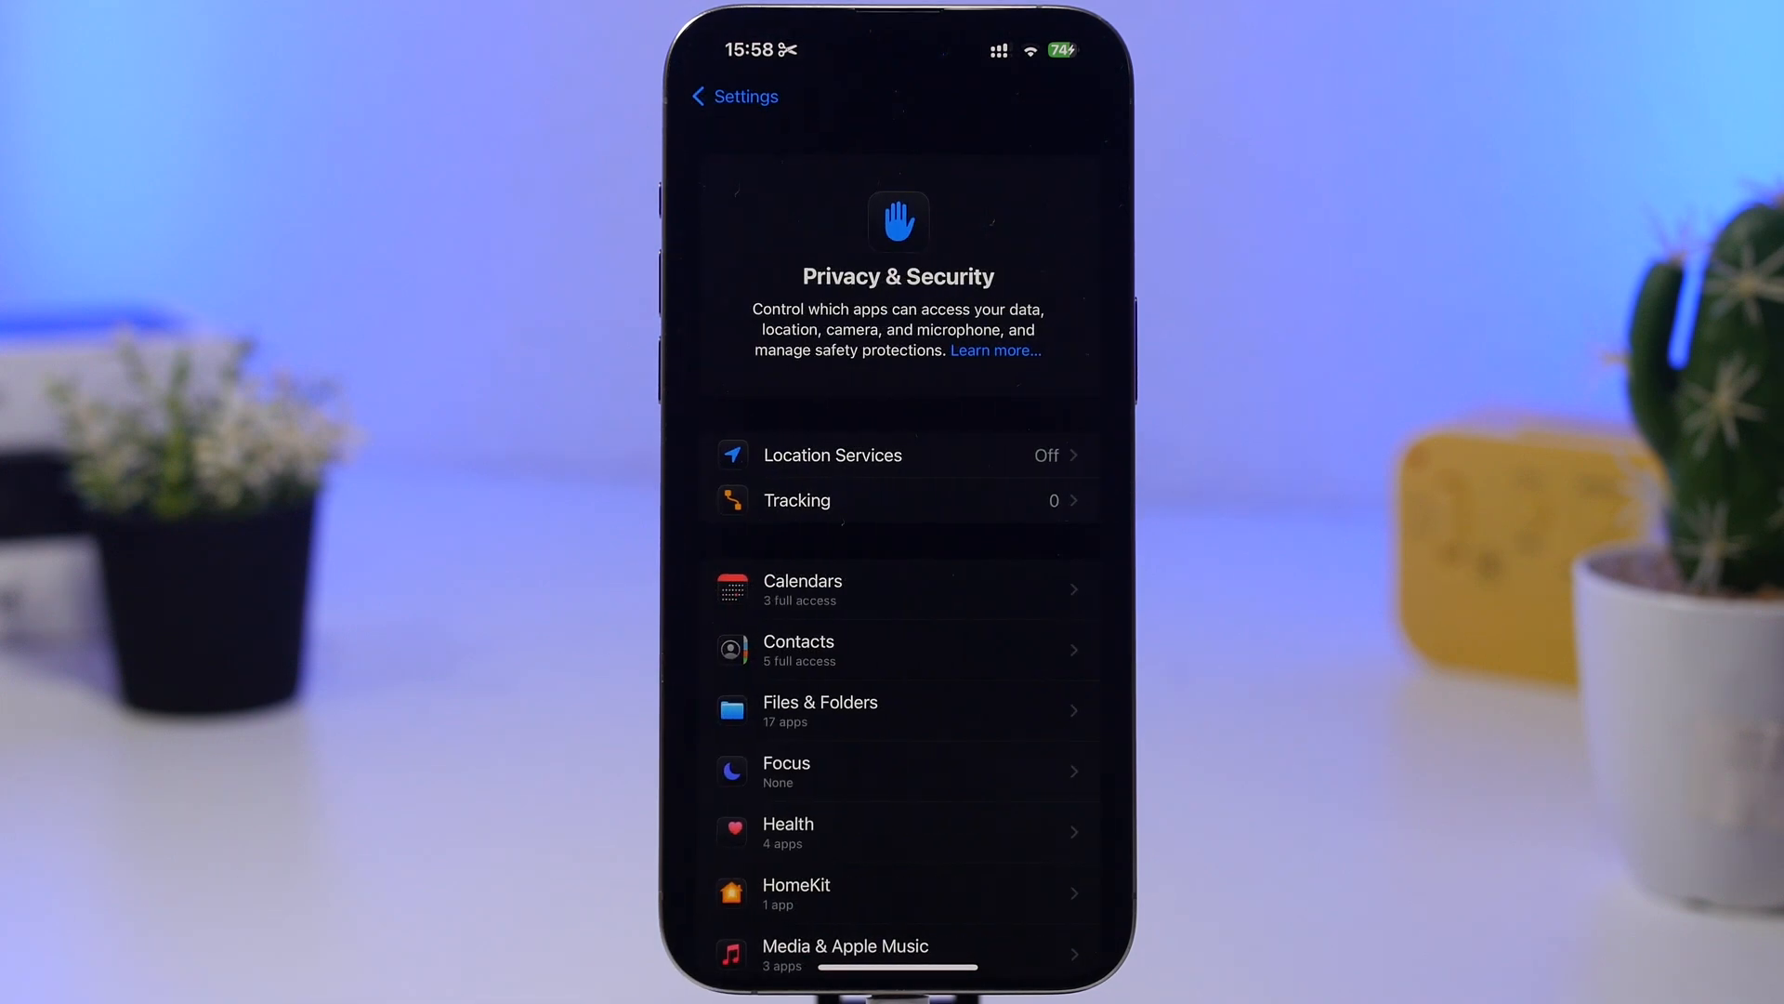
click(898, 455)
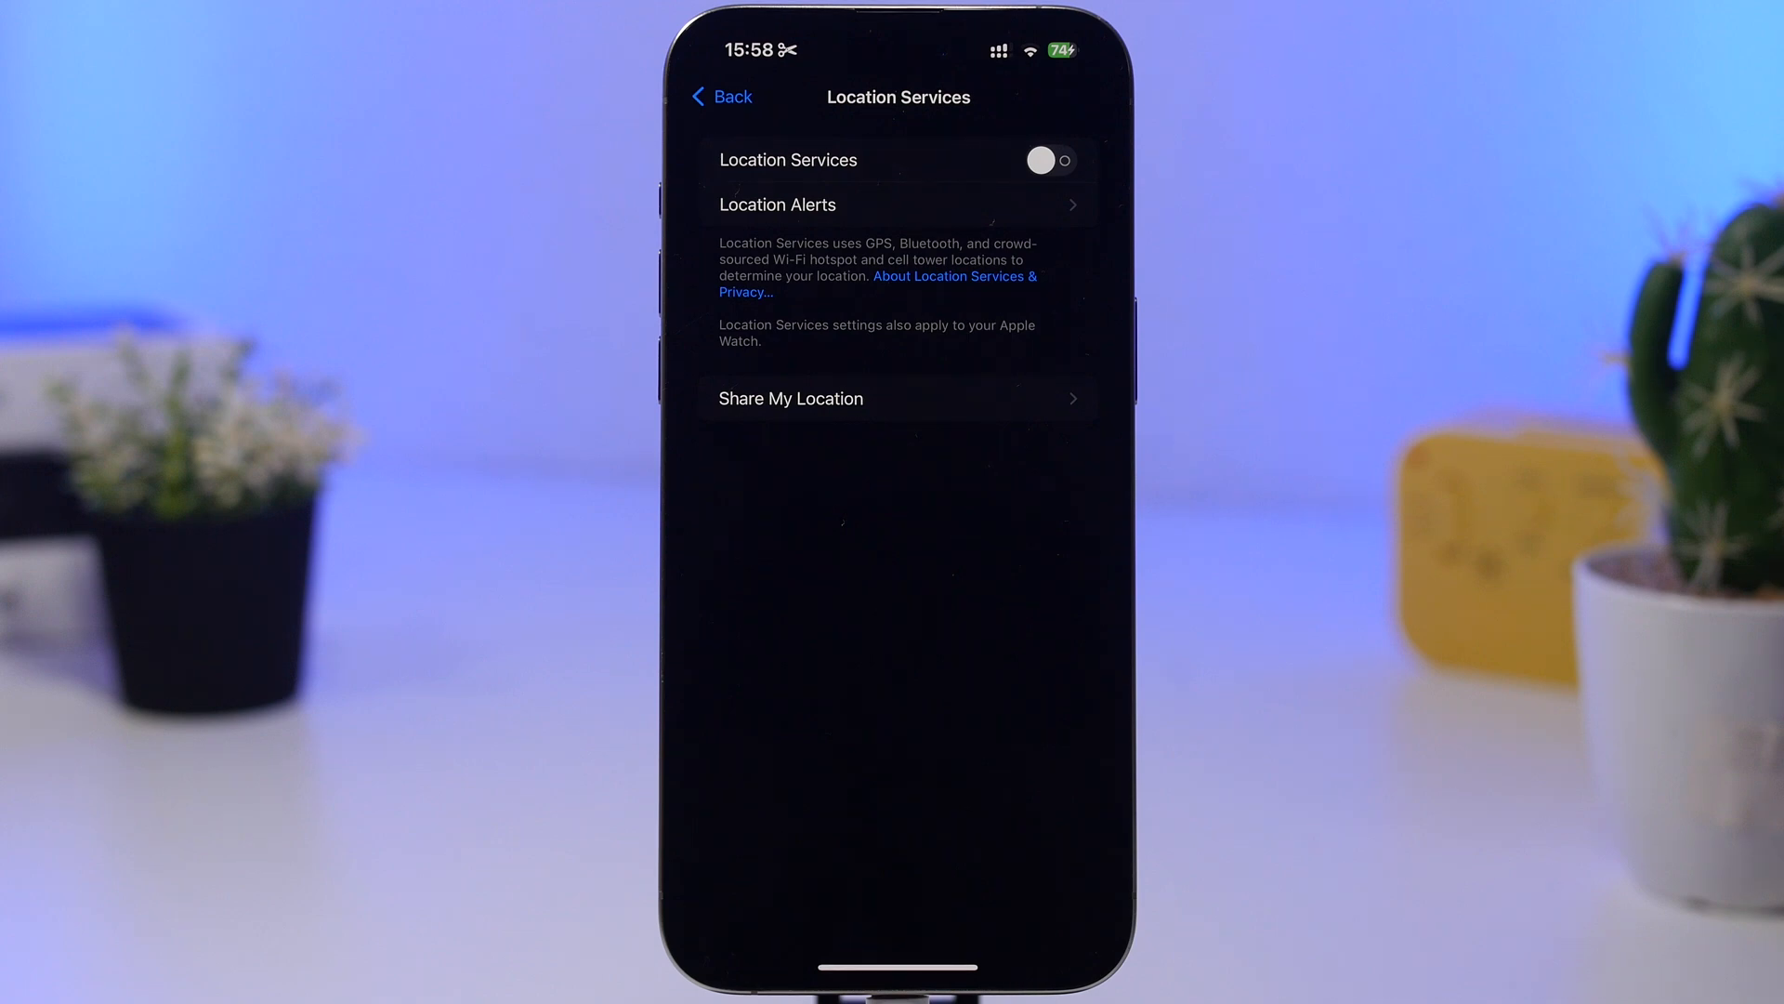
click(1049, 159)
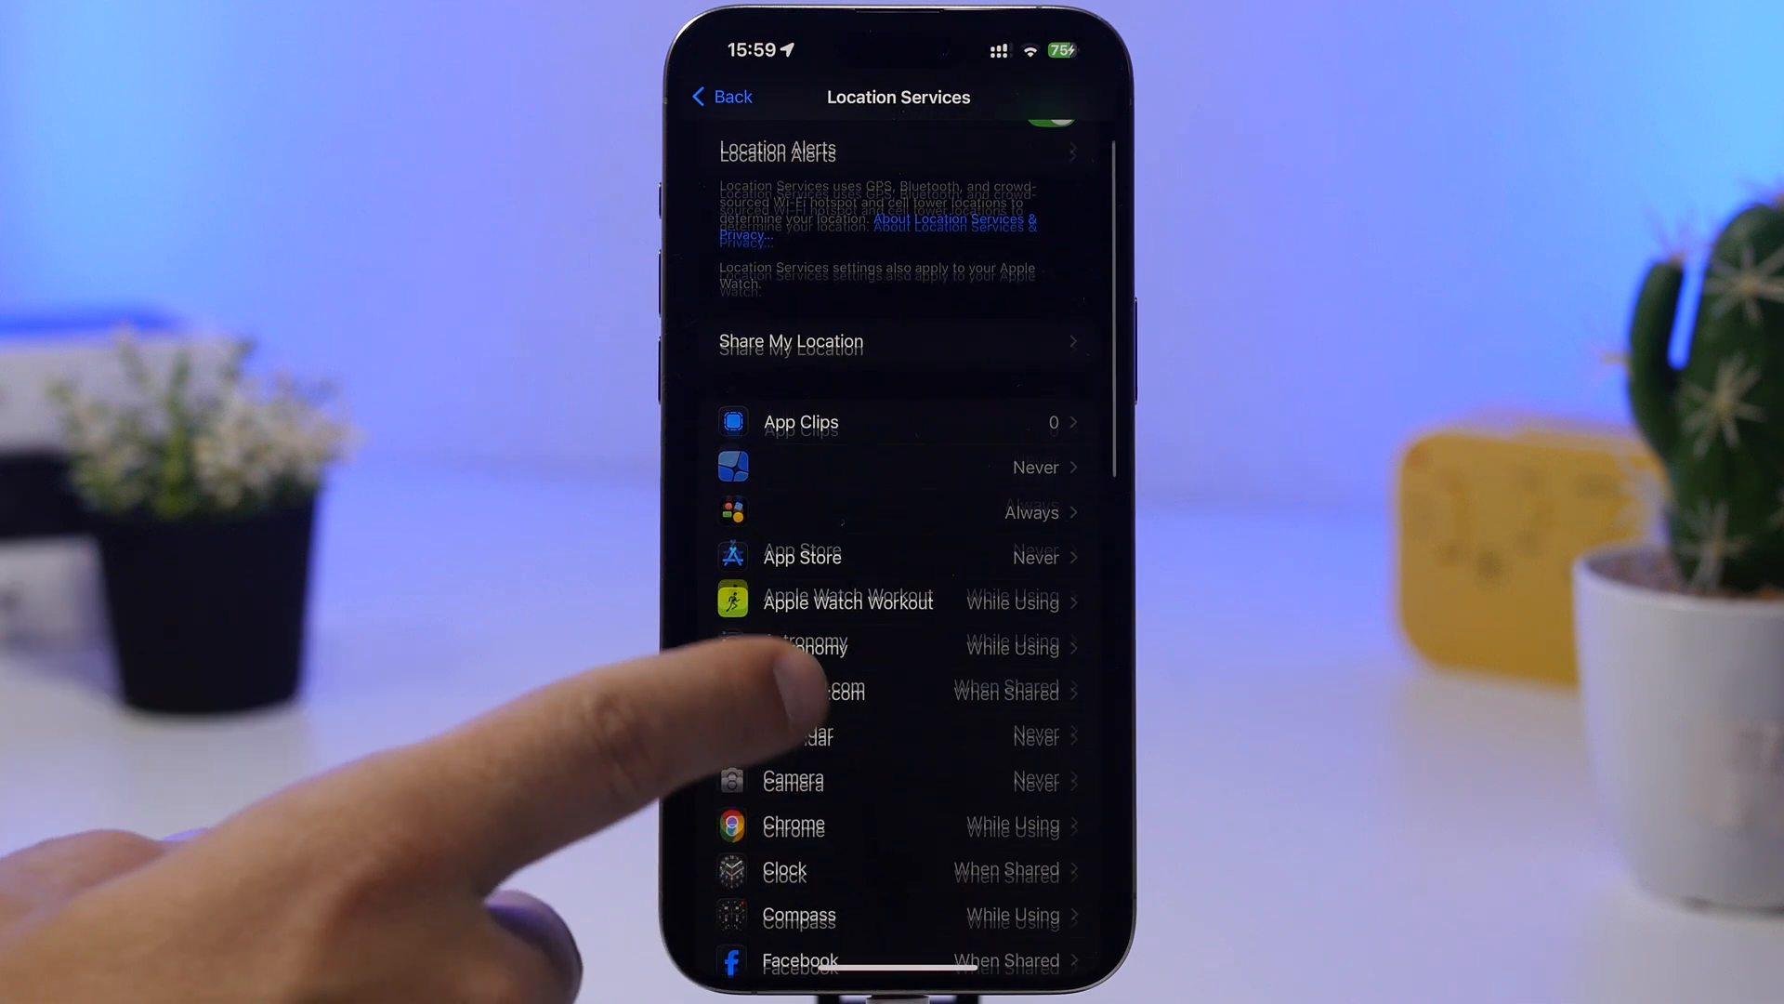
scroll(up, 3)
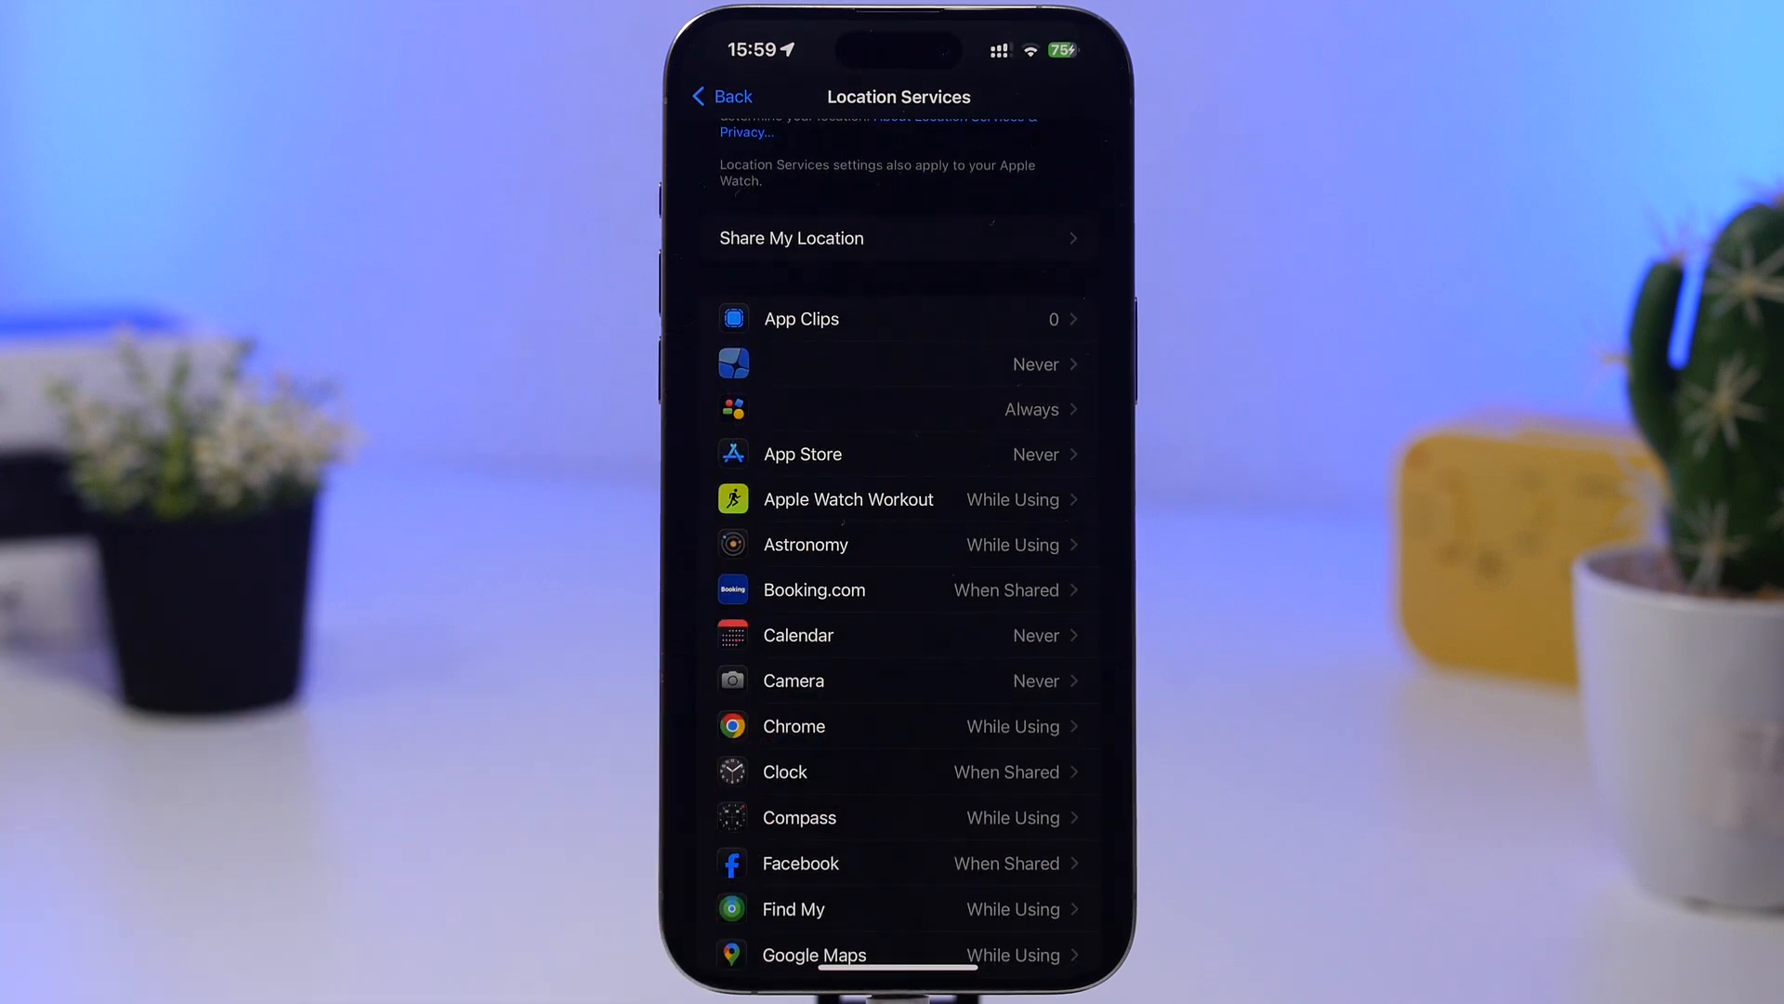
Review the System Services location toggles down to Product Improvement, all off.
click(793, 726)
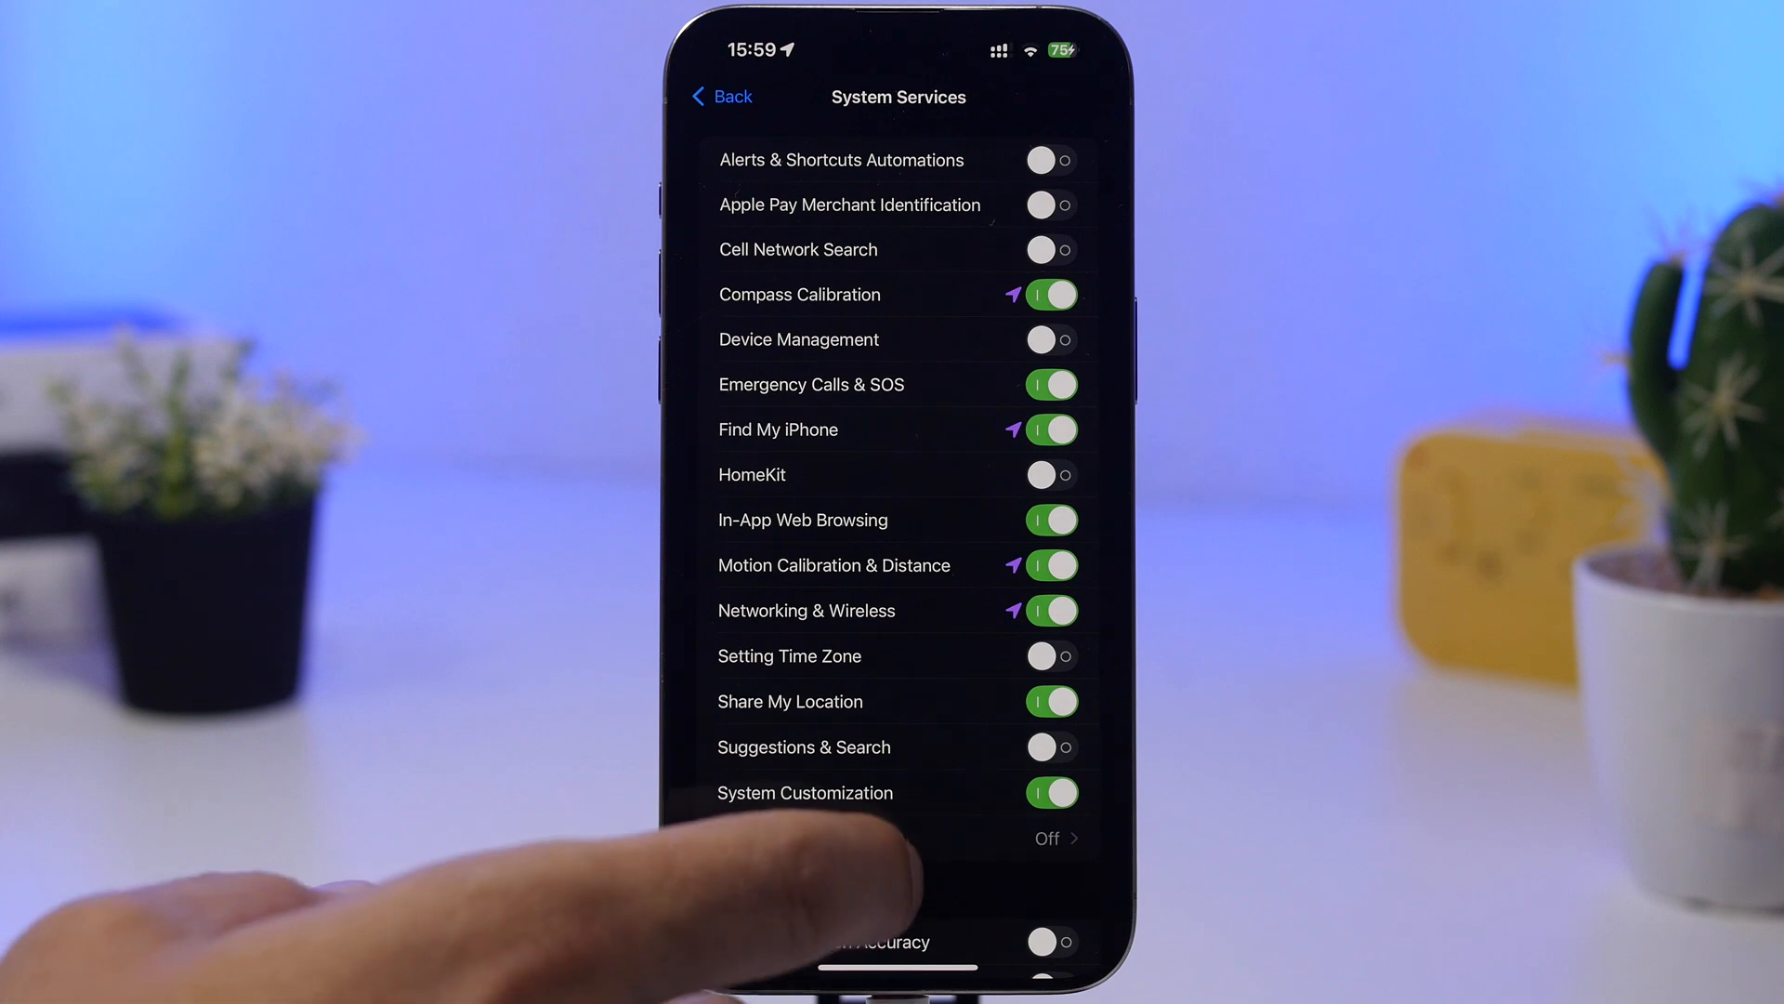
scroll(up, 3)
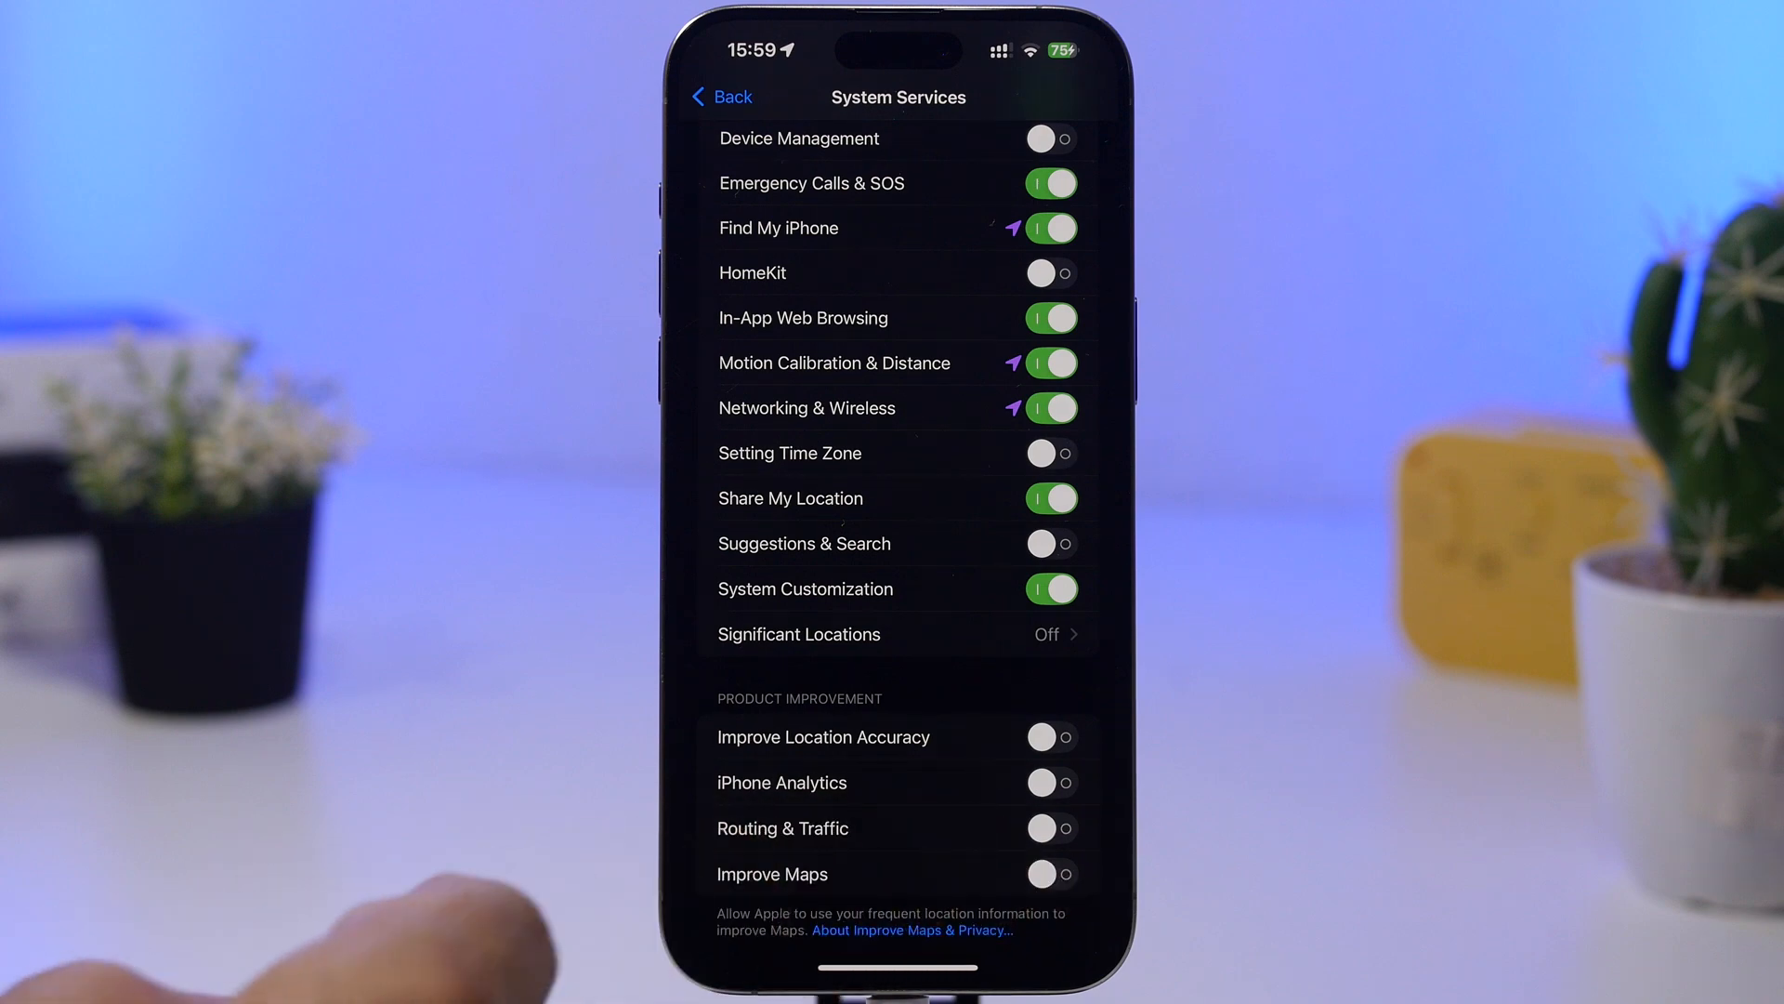
scroll(up, 3)
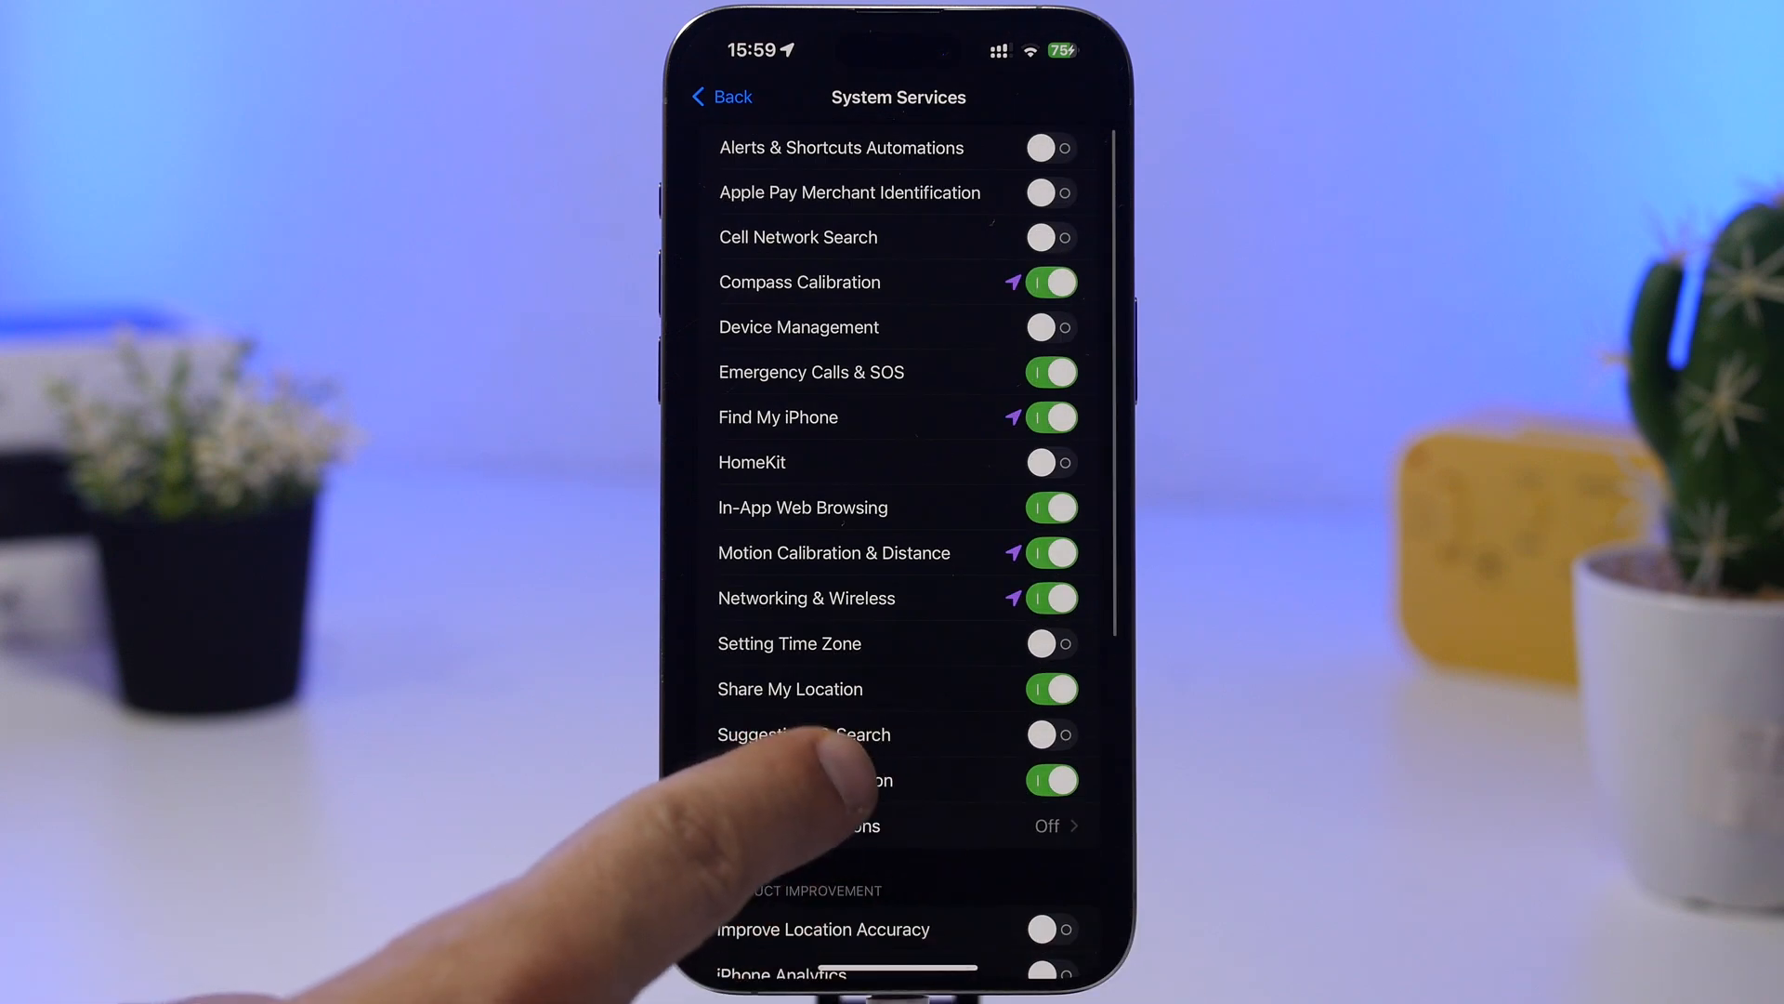